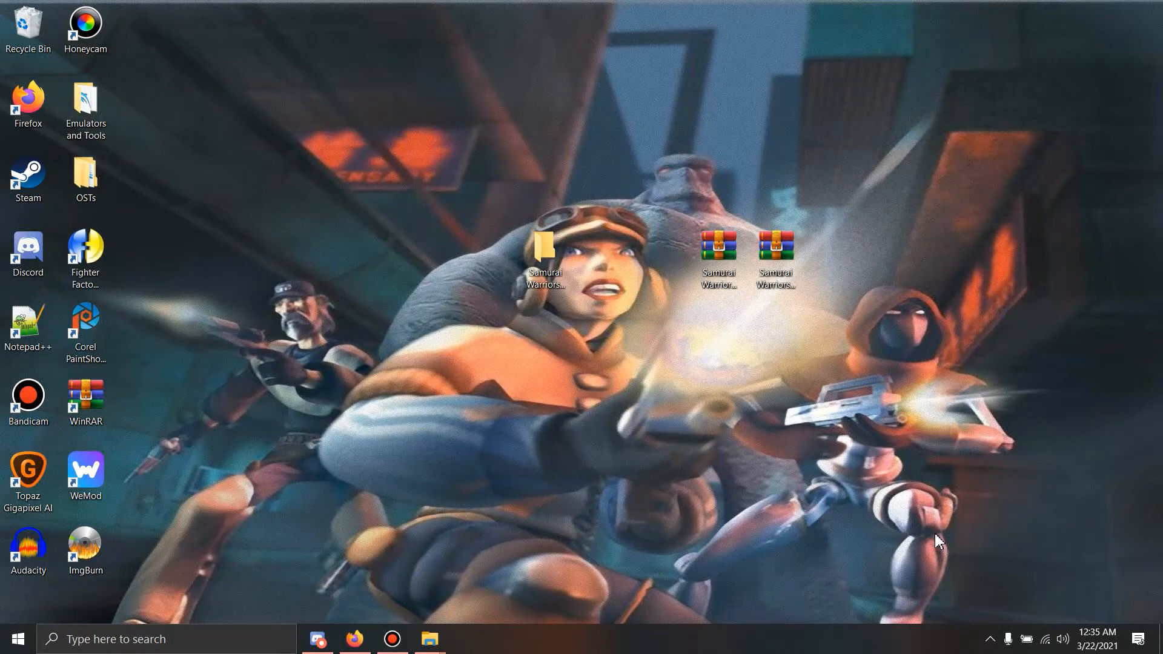
pyautogui.moveTo(641, 394)
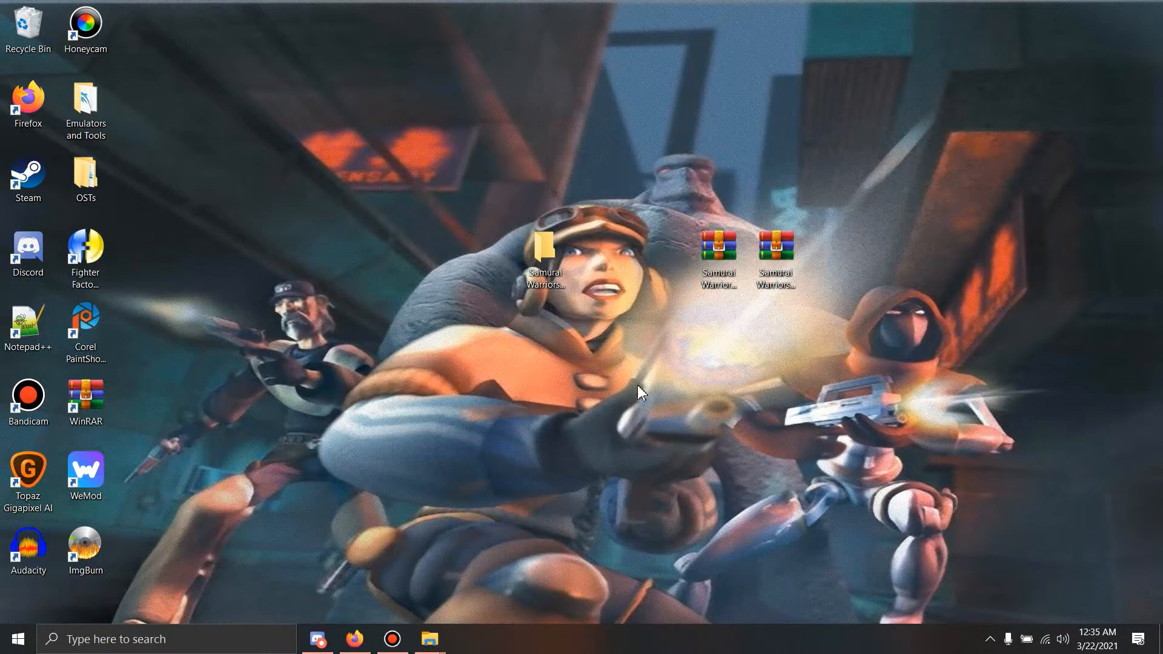
pyautogui.moveTo(737, 147)
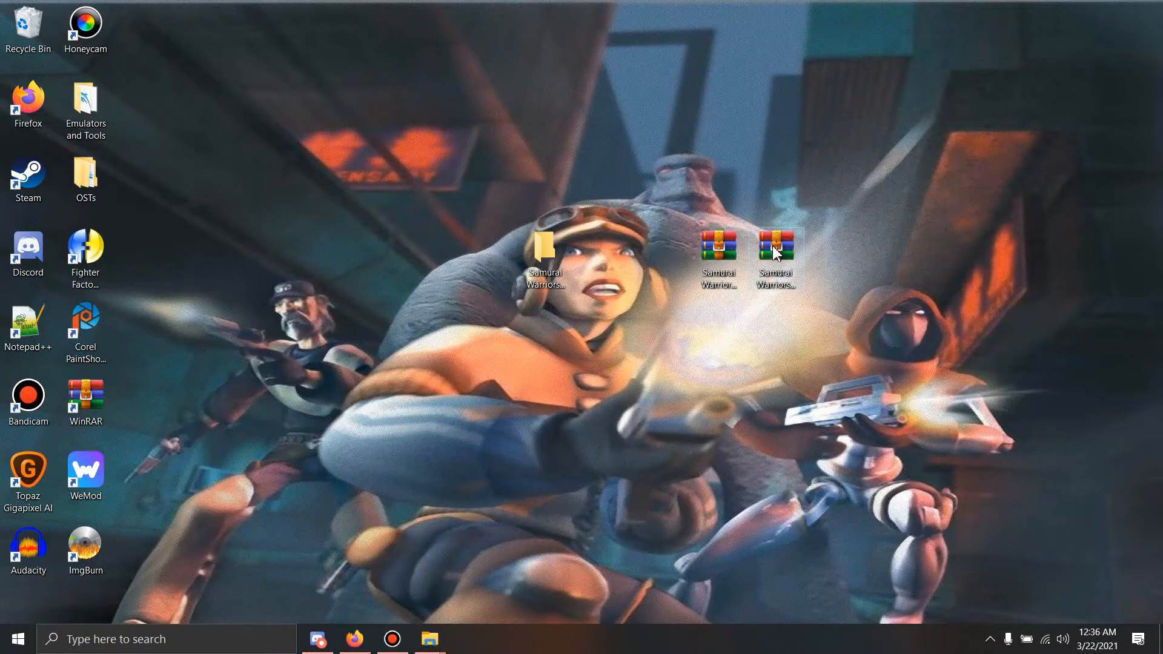
pyautogui.moveTo(757, 354)
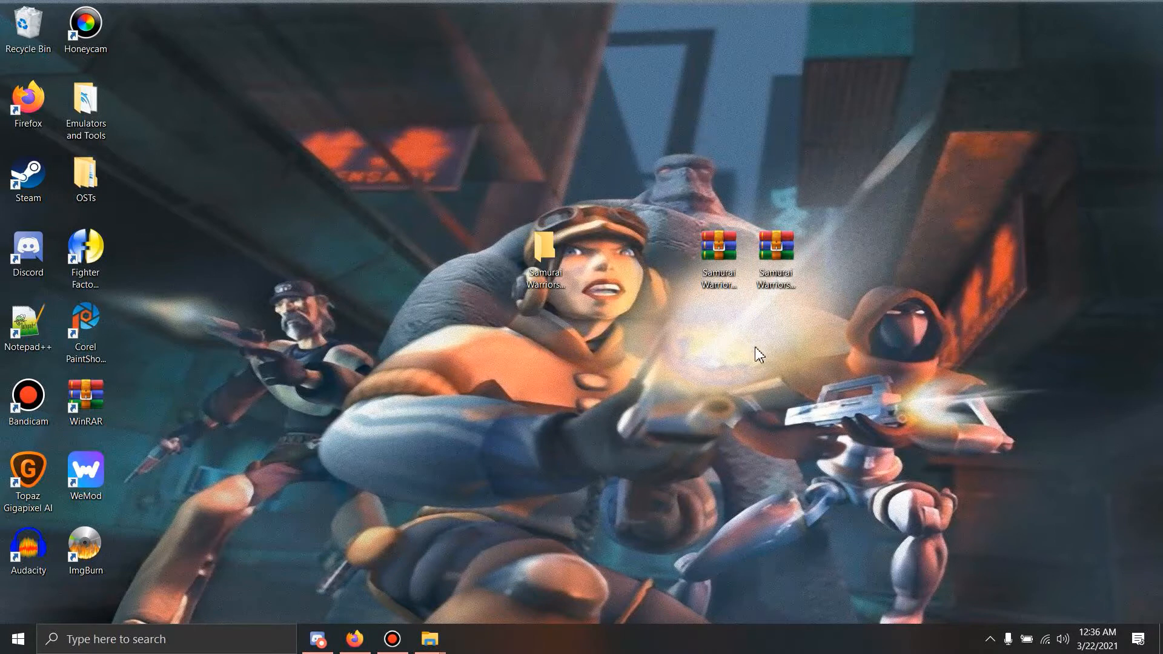
pyautogui.moveTo(720, 360)
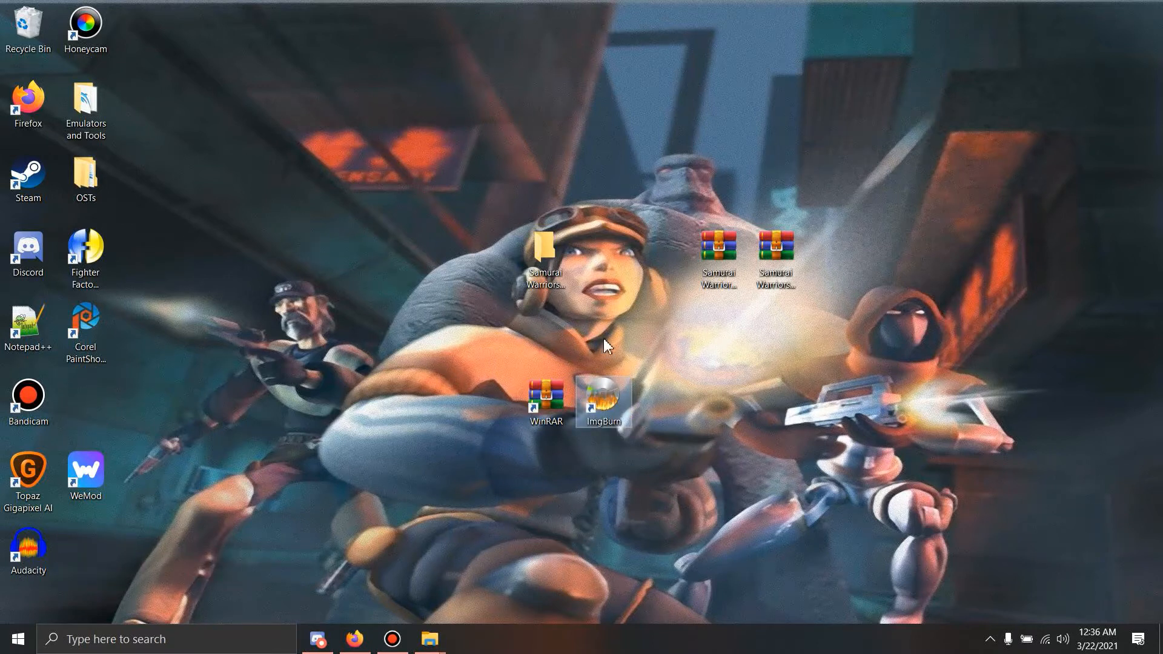
pyautogui.moveTo(559, 469)
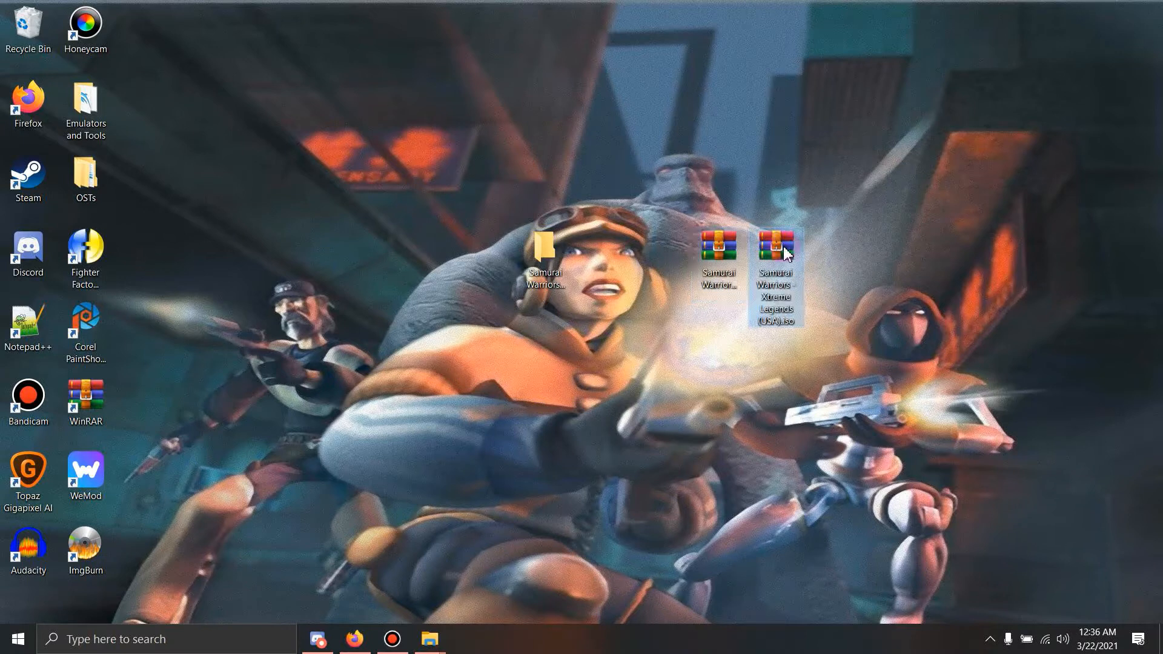
# - Extract all files and the modules folder from the Xtreme Legends ISO, then close the archive
pyautogui.doubleClick(776, 249)
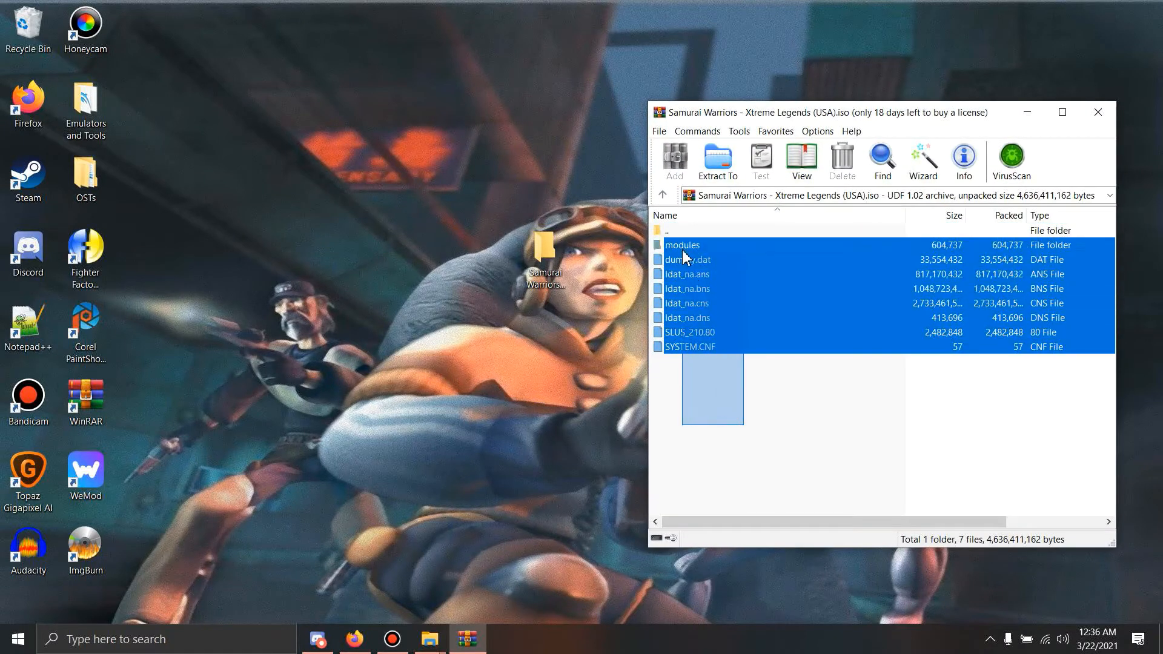
pyautogui.click(715, 161)
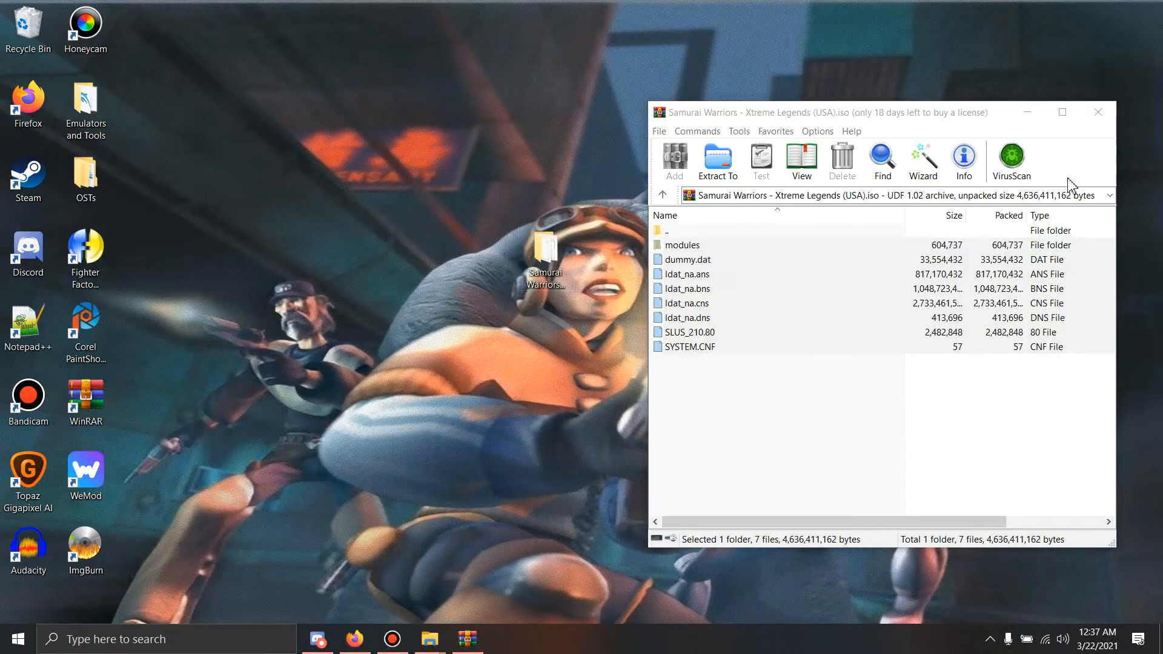
pyautogui.click(1099, 112)
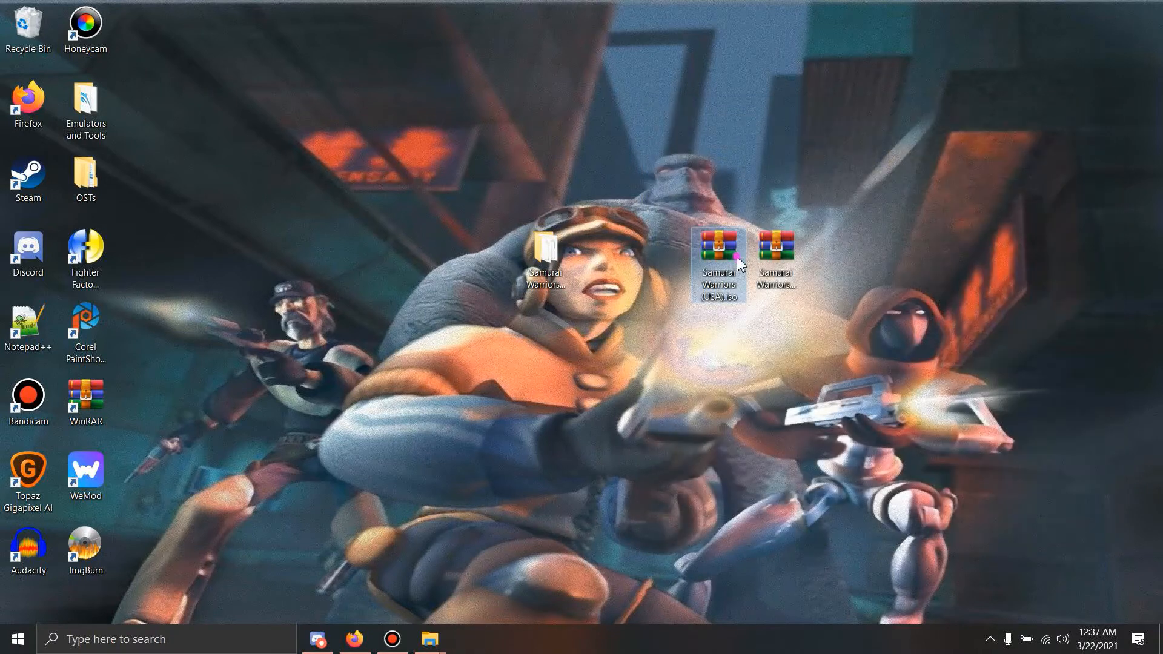
# - Select all 11 items of Samurai Warriors (USA).iso for moving into the Complete Edition folder
pyautogui.doubleClick(718, 256)
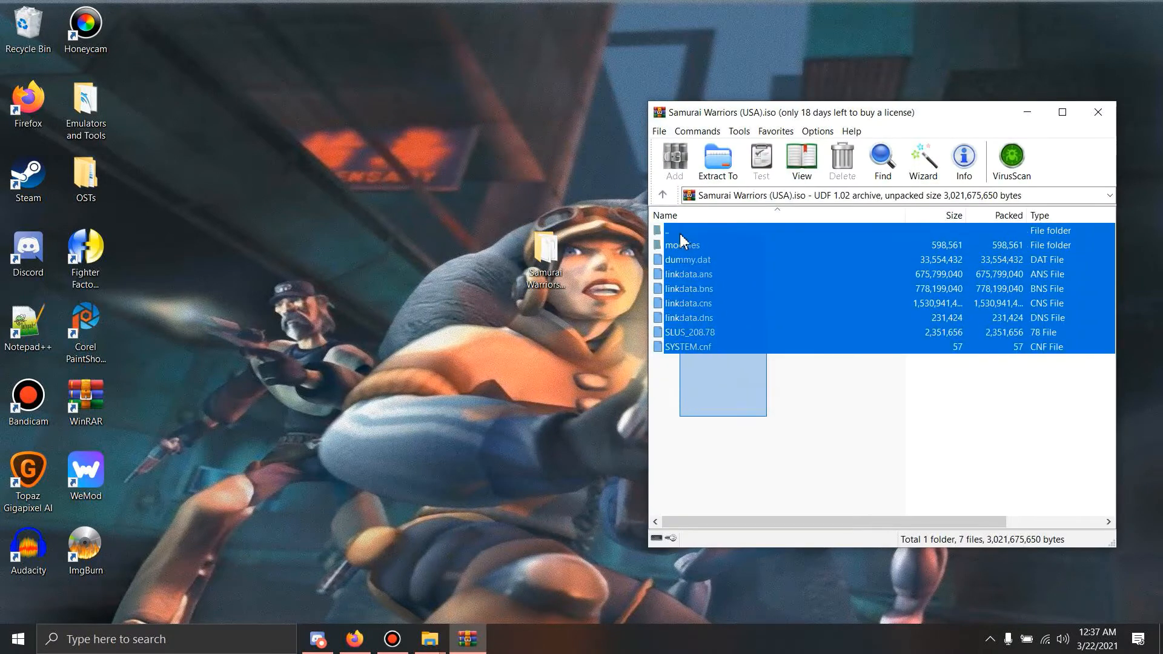
pyautogui.click(715, 161)
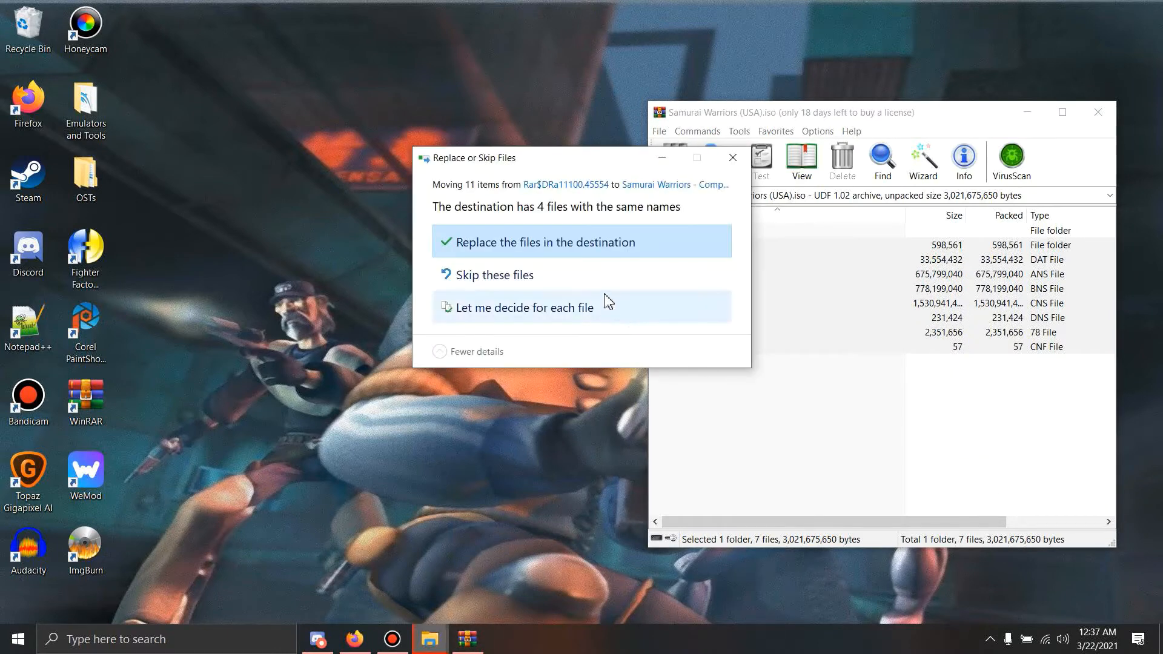
pyautogui.moveTo(590, 278)
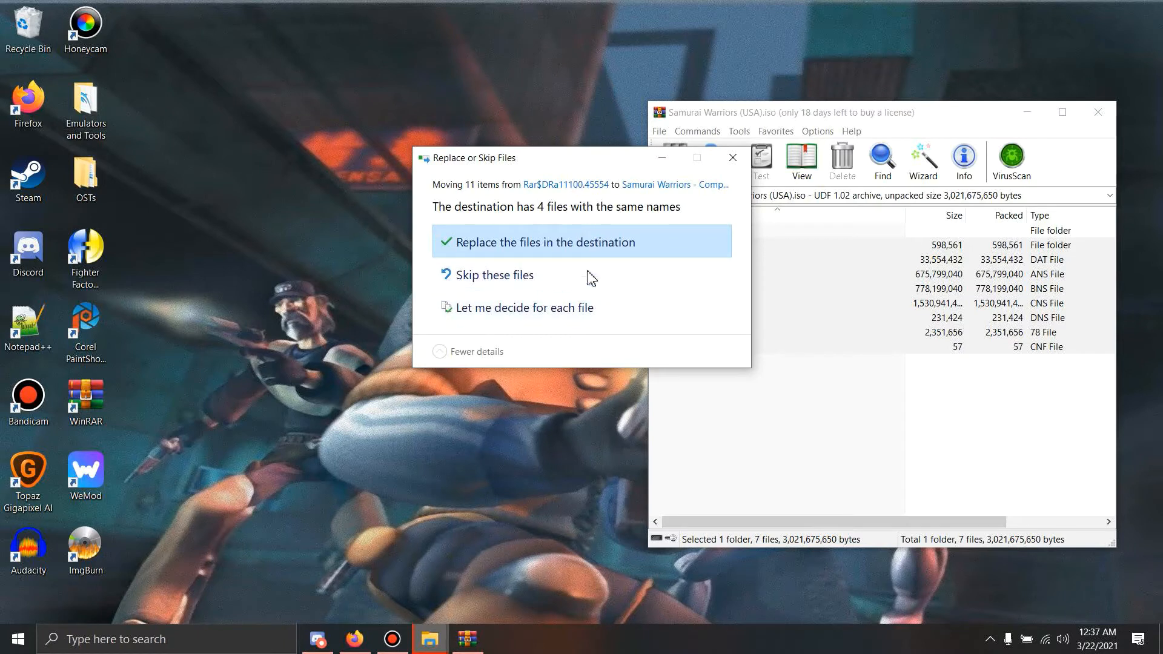
pyautogui.moveTo(619, 251)
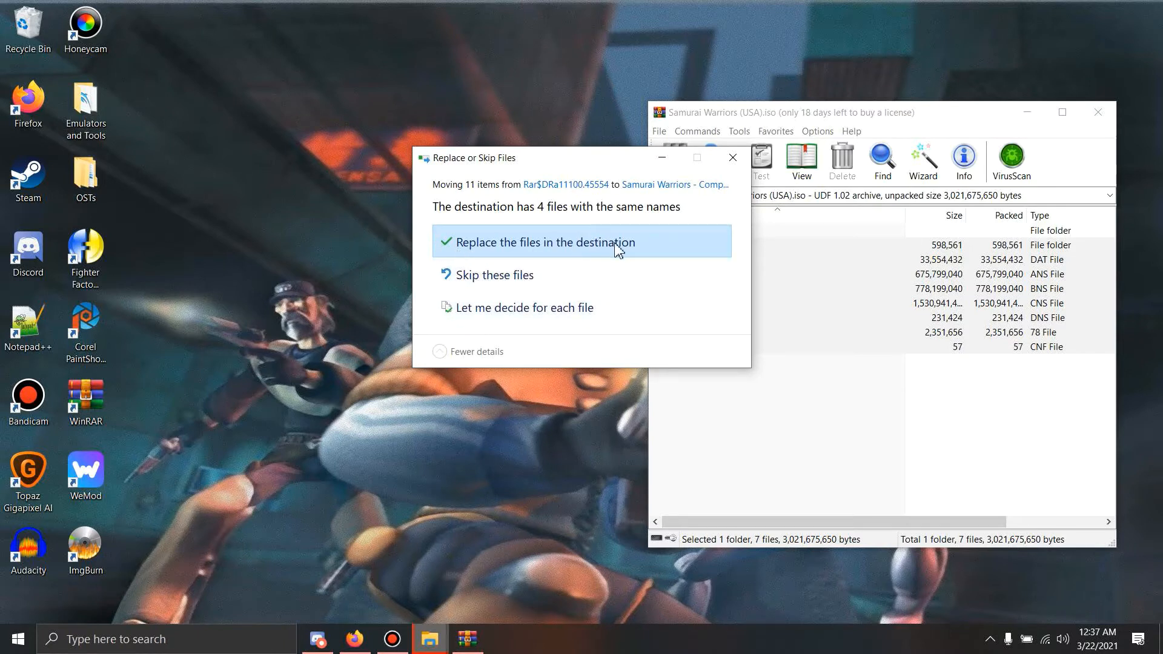
pyautogui.moveTo(554, 284)
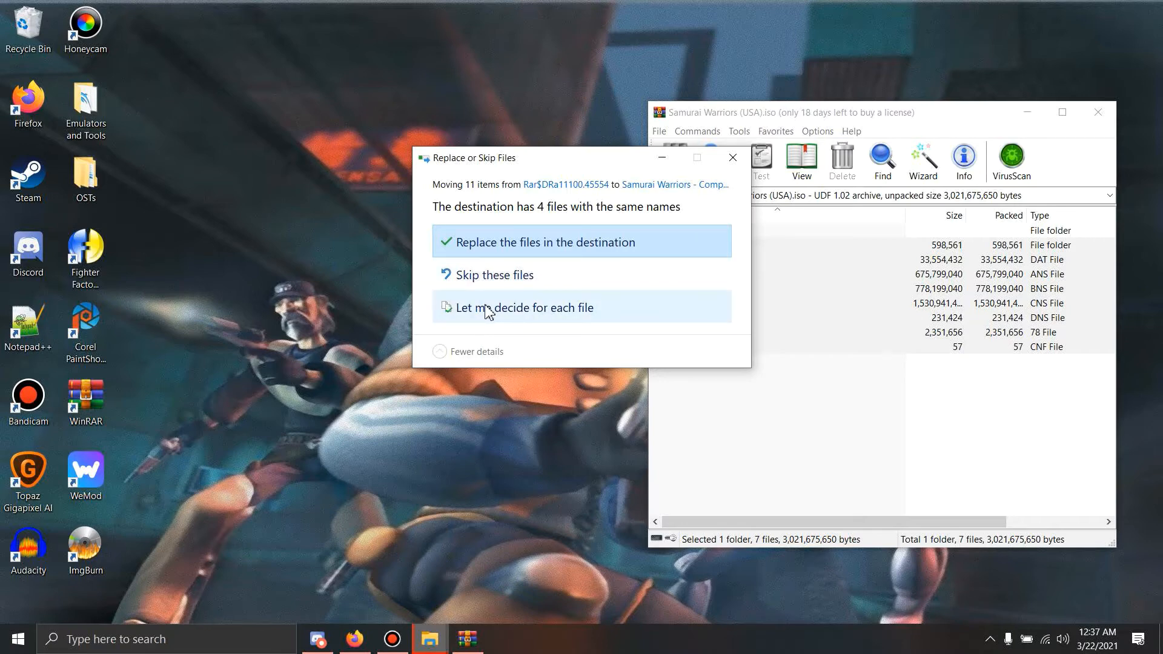
# - Resolve the 4 conflicts by keeping both versions, producing duplicates like dummy (2).dat and SYSTEM (2).cnf
pyautogui.click(523, 307)
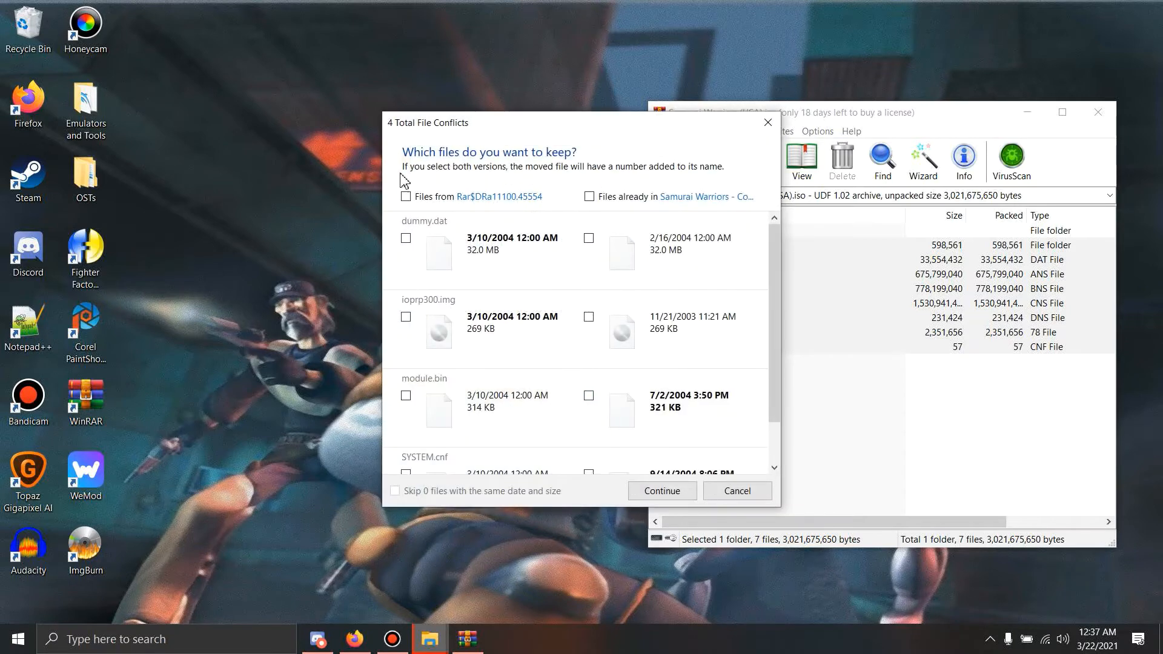
pyautogui.click(406, 196)
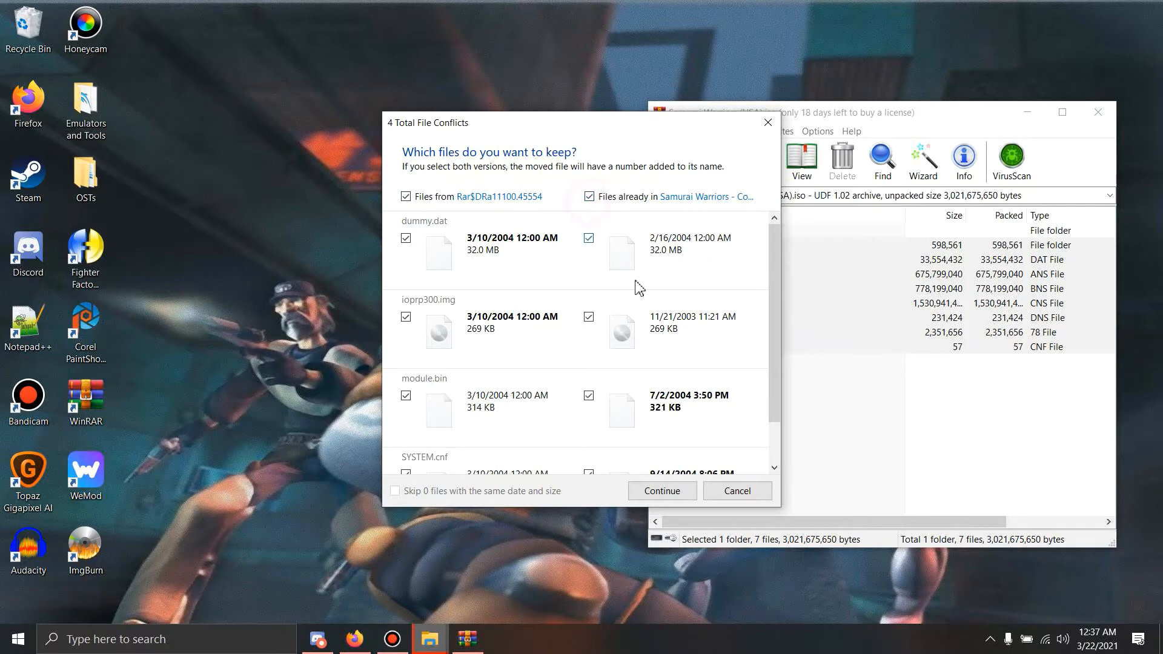
pyautogui.moveTo(574, 430)
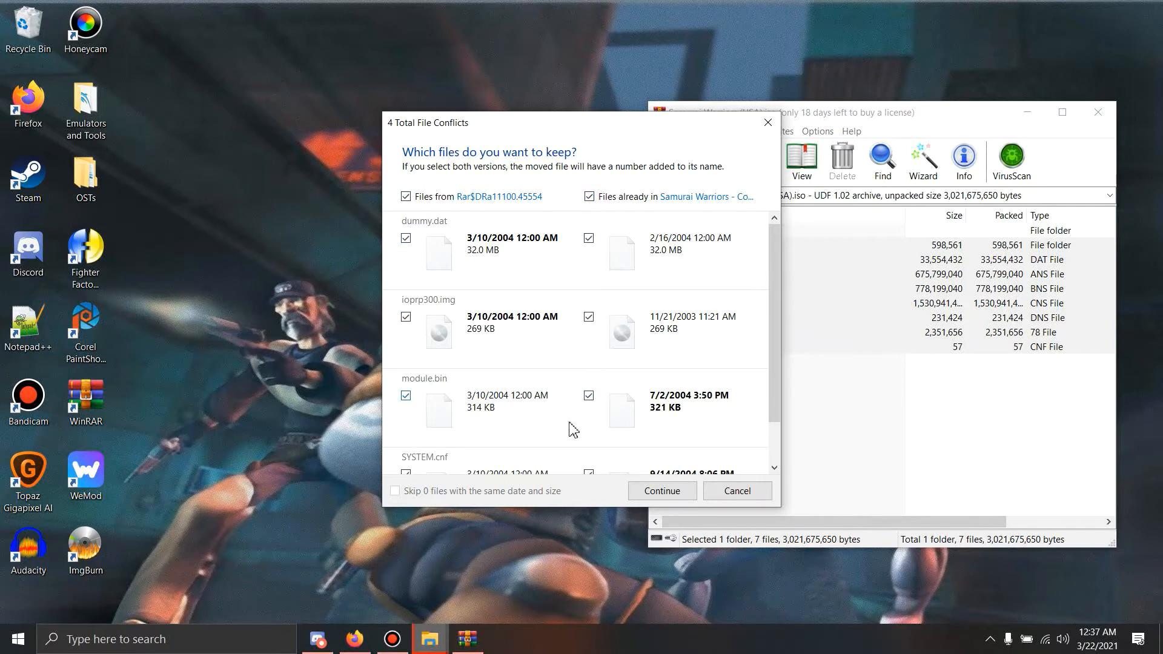
pyautogui.moveTo(661, 490)
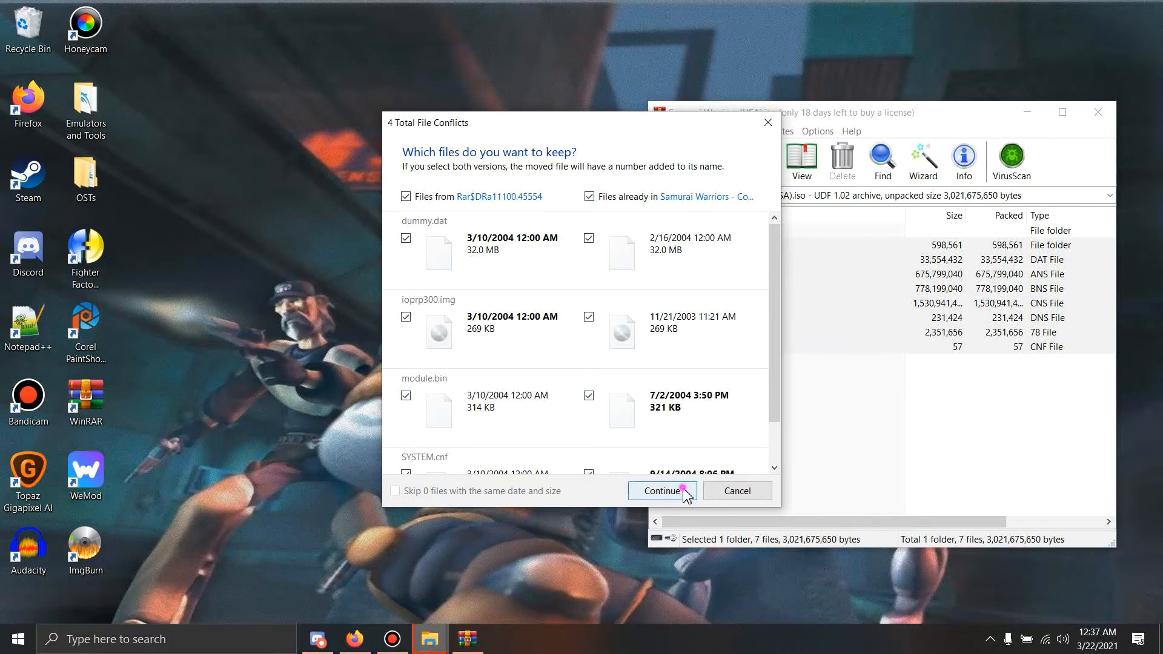
pyautogui.click(660, 490)
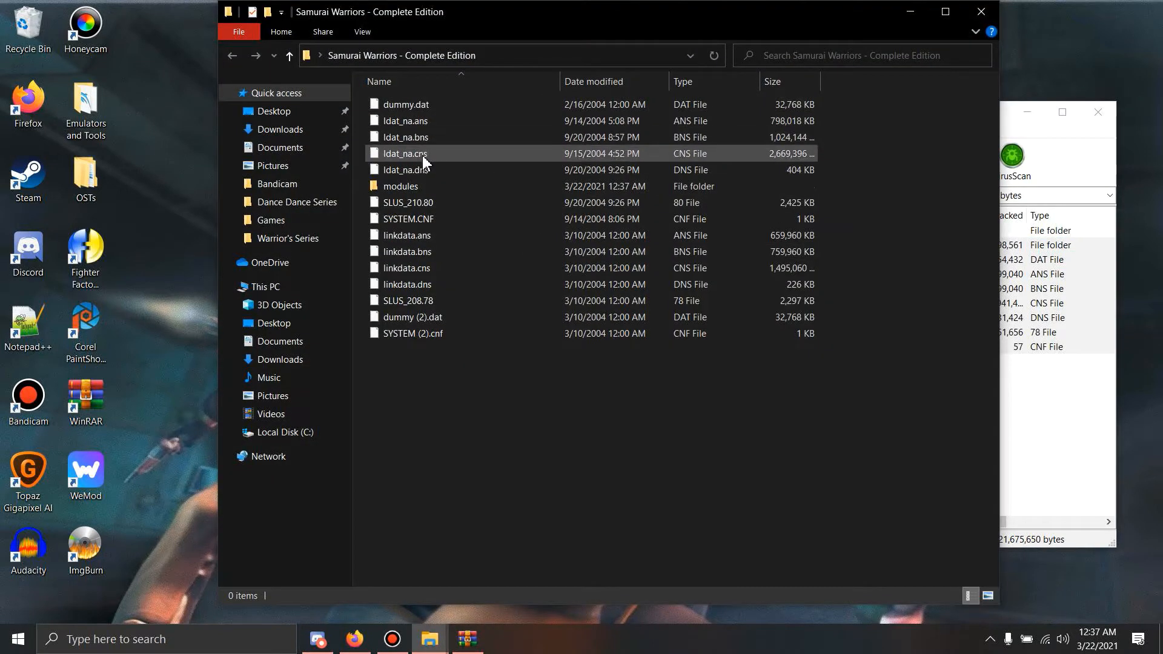
# - Confirm the modules subfolder holds duplicates like module (2).bin, then close the folder window
pyautogui.doubleClick(400, 186)
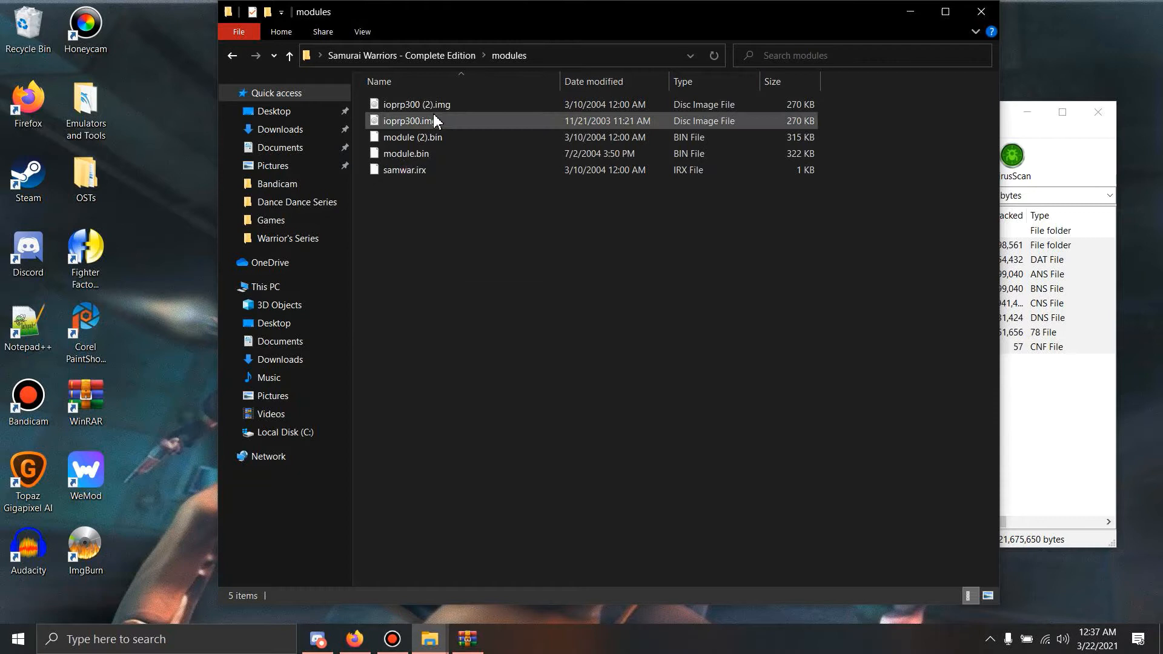
pyautogui.click(401, 56)
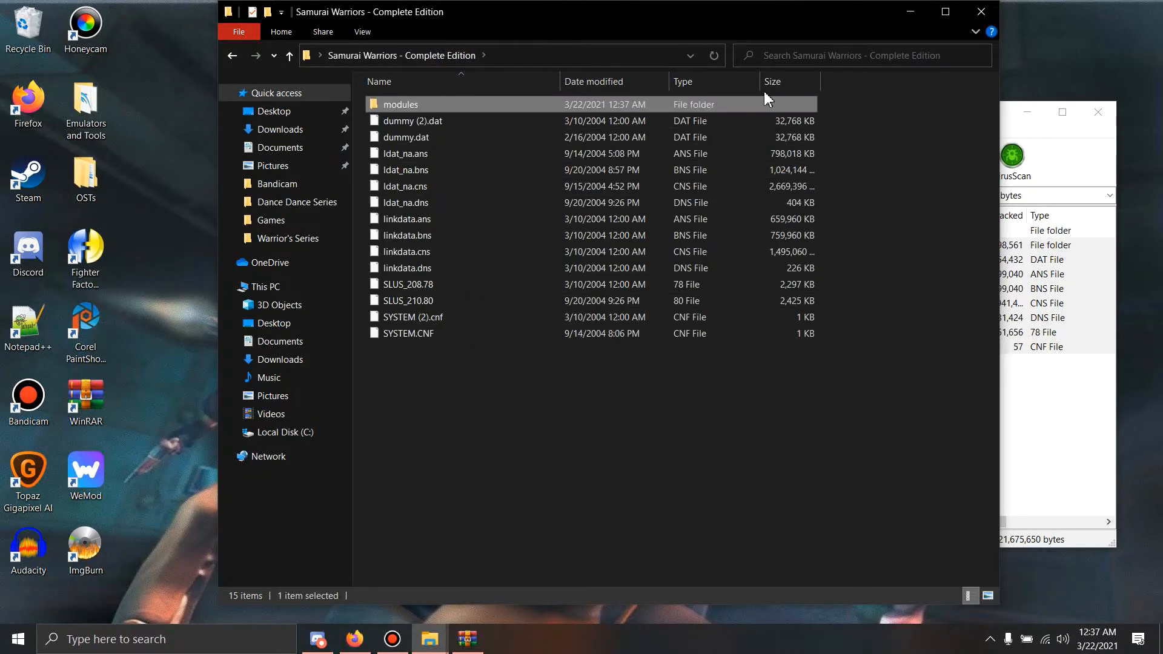
pyautogui.moveTo(981, 13)
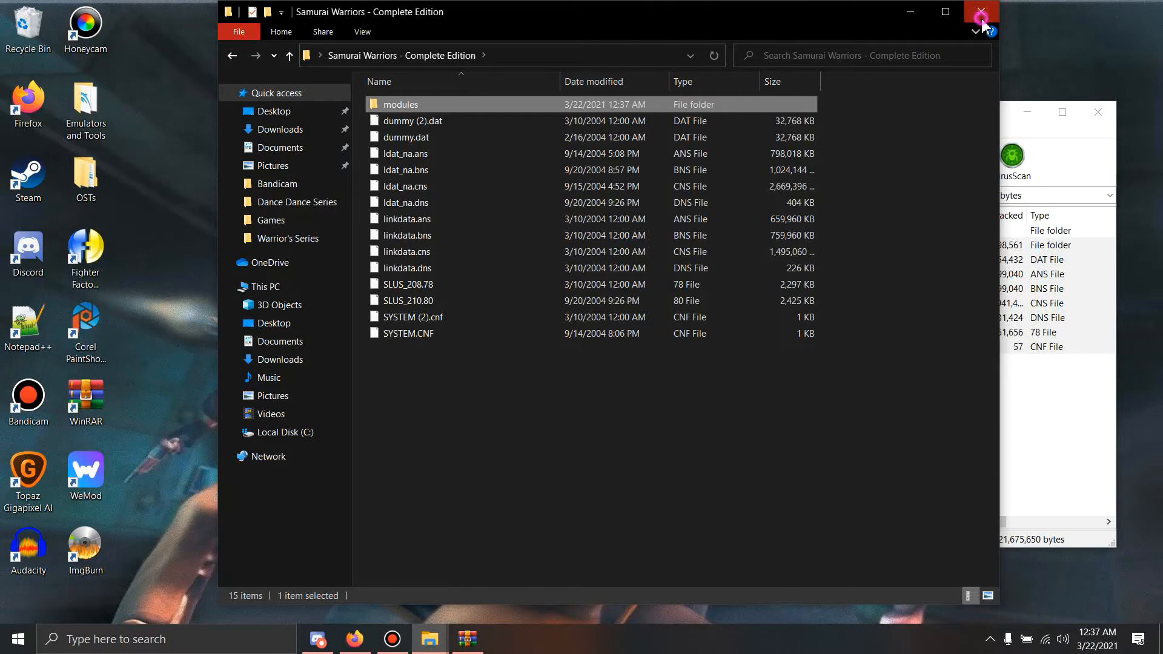
pyautogui.click(981, 12)
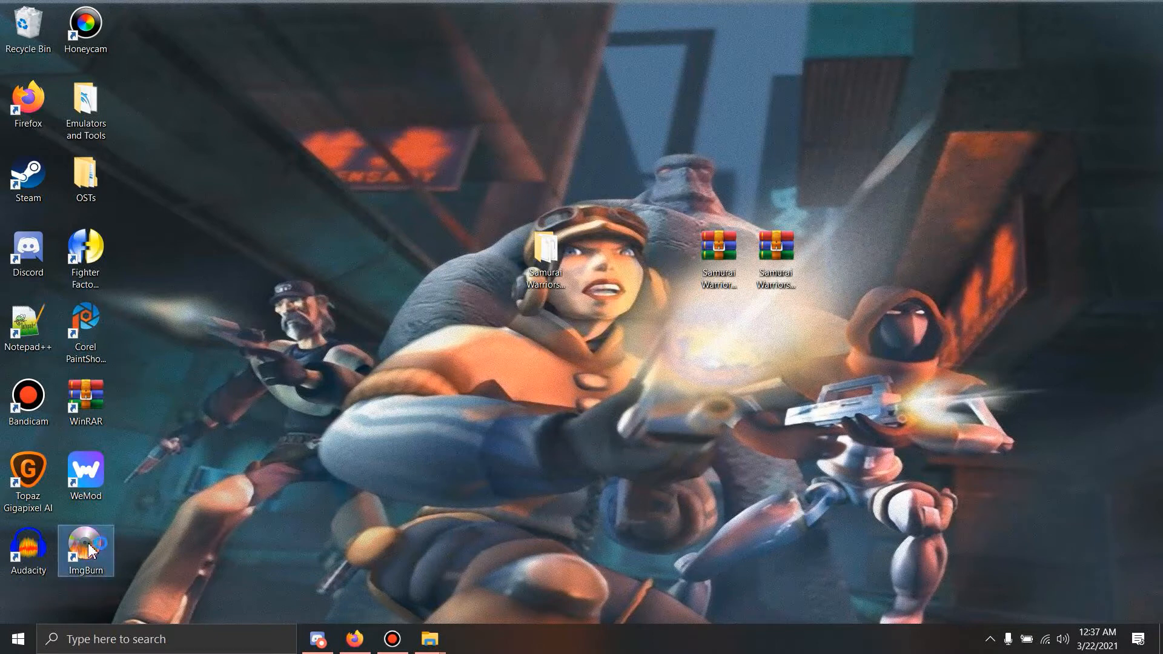
# - Launch ImgBurn in folder-image mode with Samurai Warriors - Complete Edition as the source folder
pyautogui.doubleClick(85, 550)
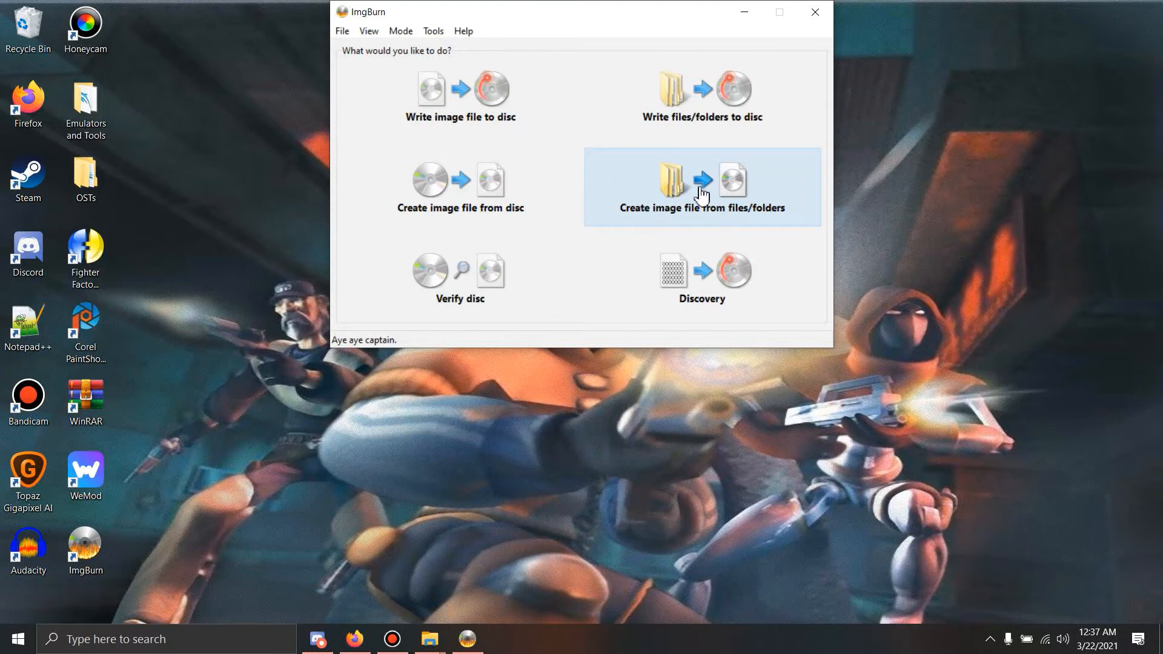
pyautogui.moveTo(724, 191)
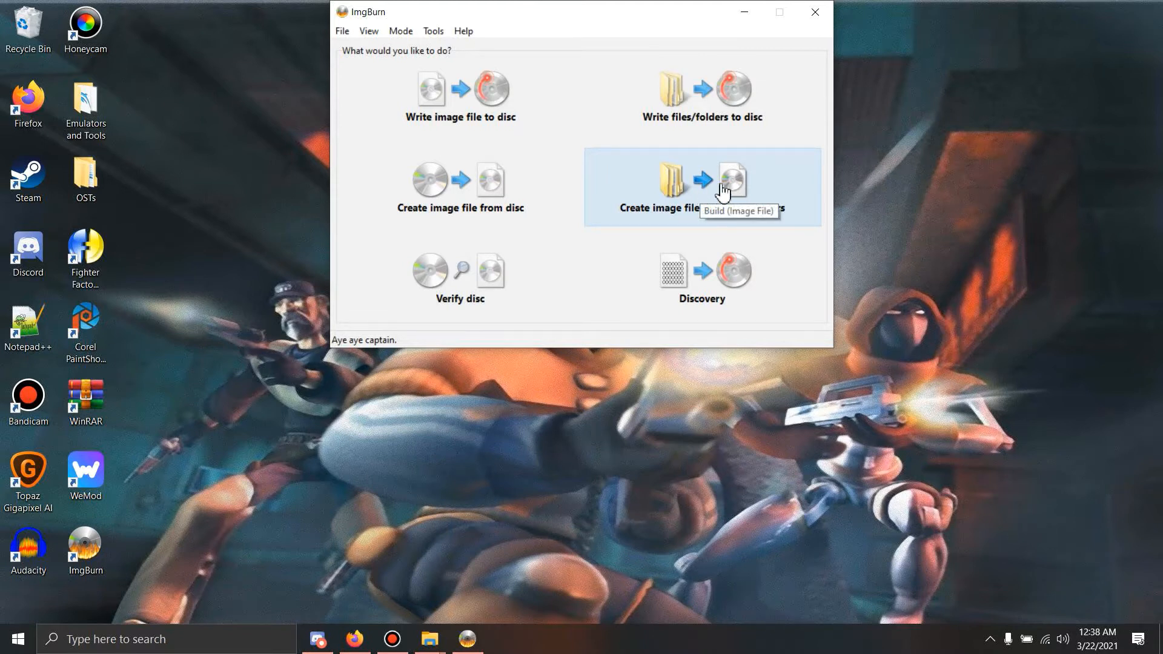
pyautogui.click(729, 186)
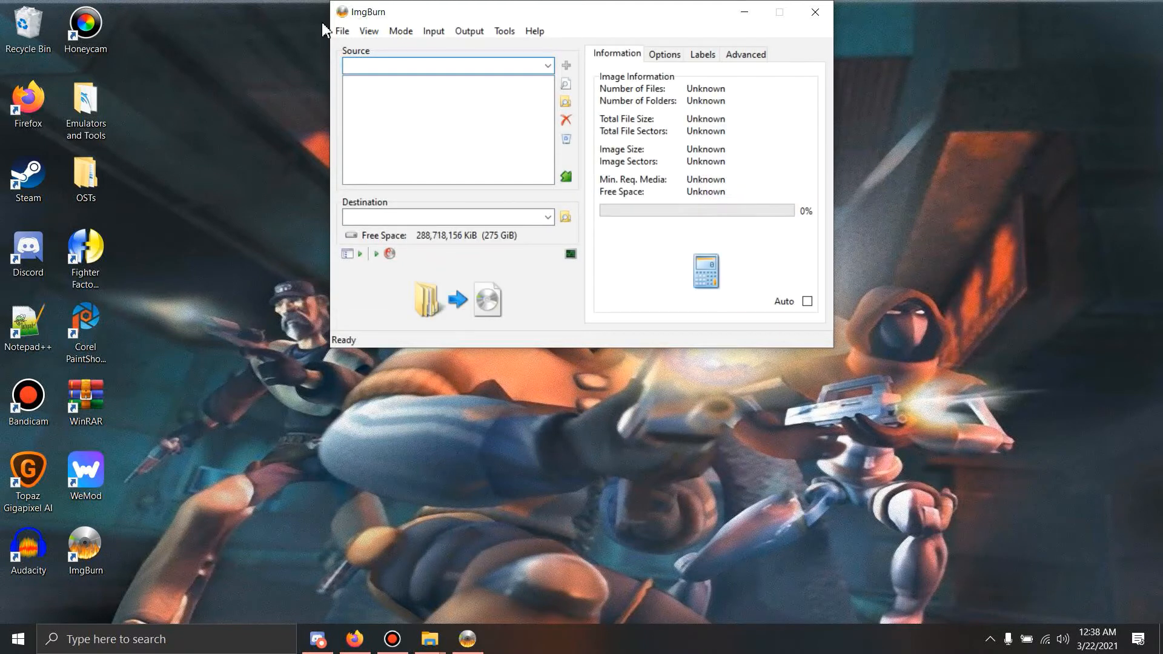
pyautogui.moveTo(565, 102)
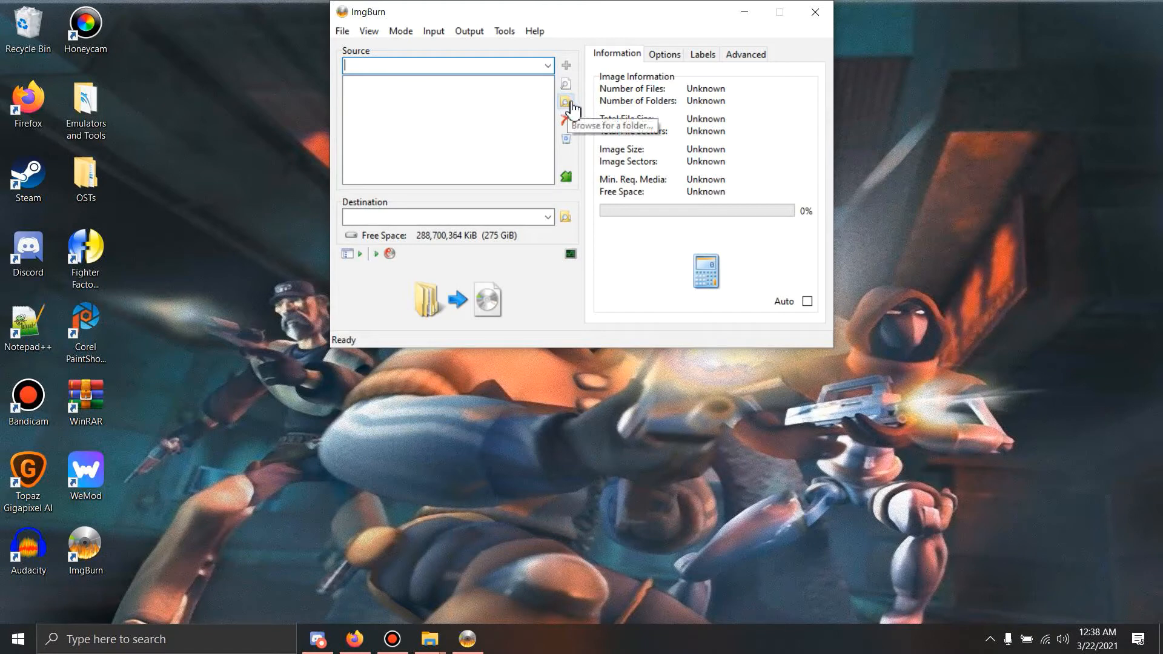
pyautogui.click(565, 102)
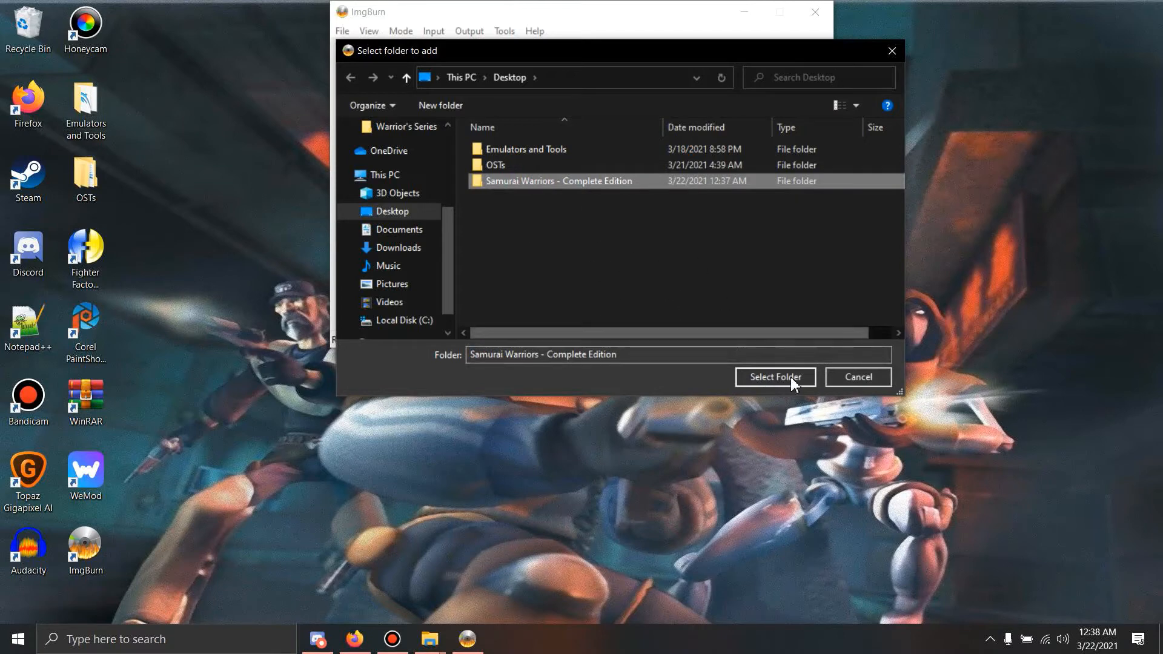
pyautogui.click(775, 377)
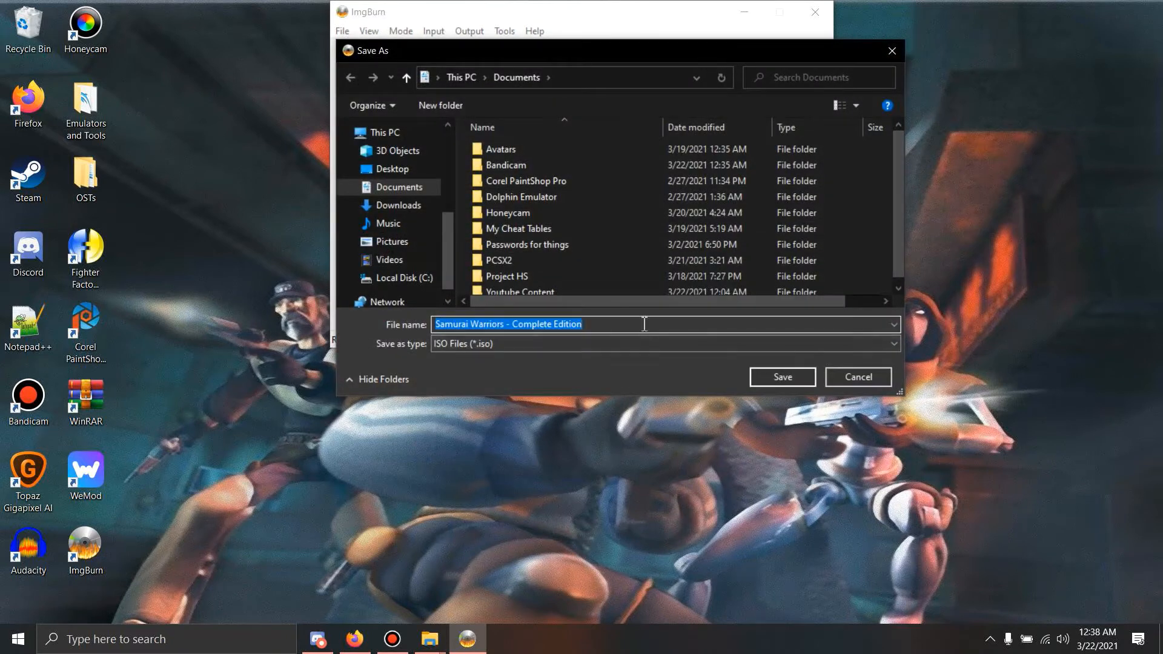
# - Name the output image 'Iso of SW COMPLETED' and save it in Documents
pyautogui.write('Final Fi')
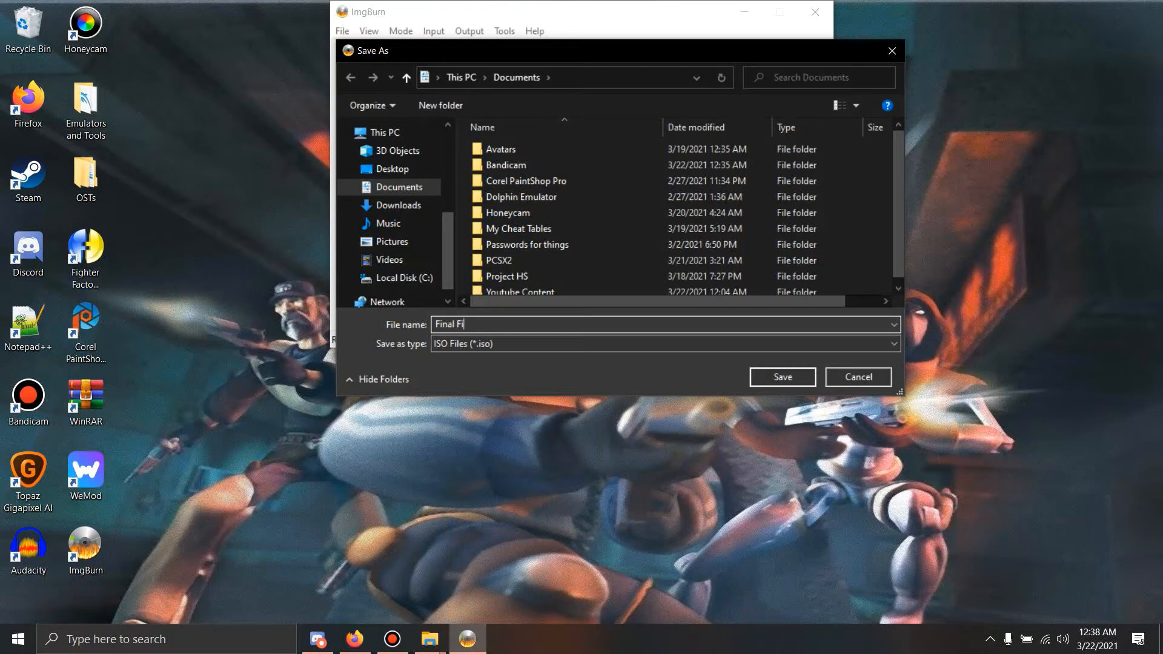
pyautogui.press('ctrl+a')
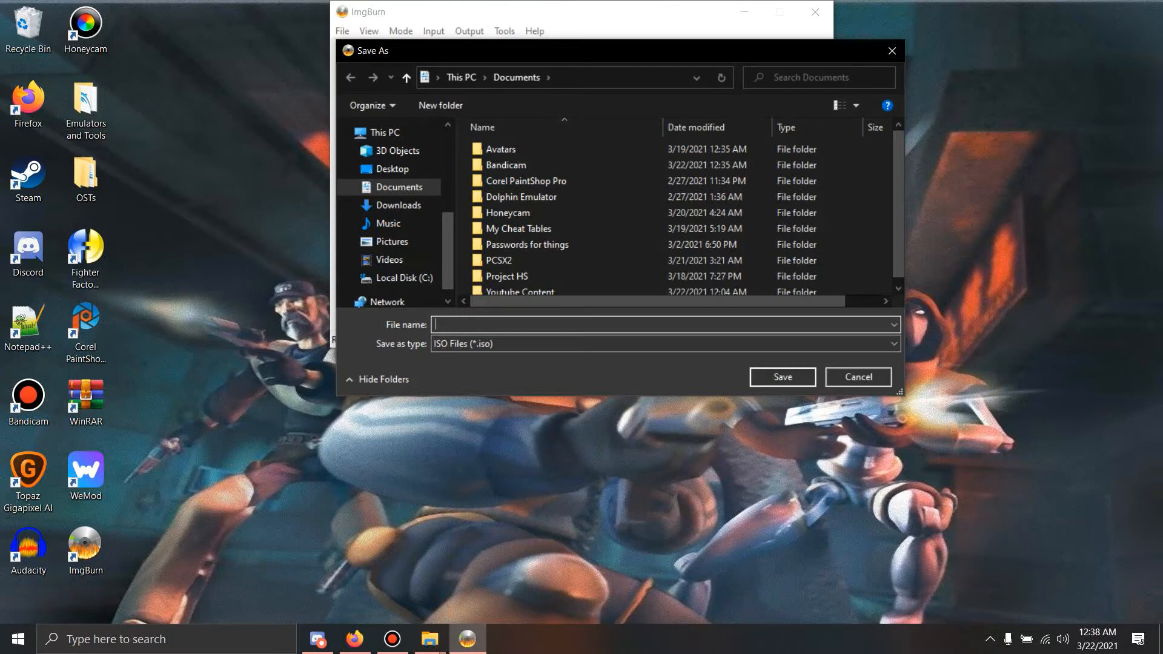
pyautogui.write('Iso of SW')
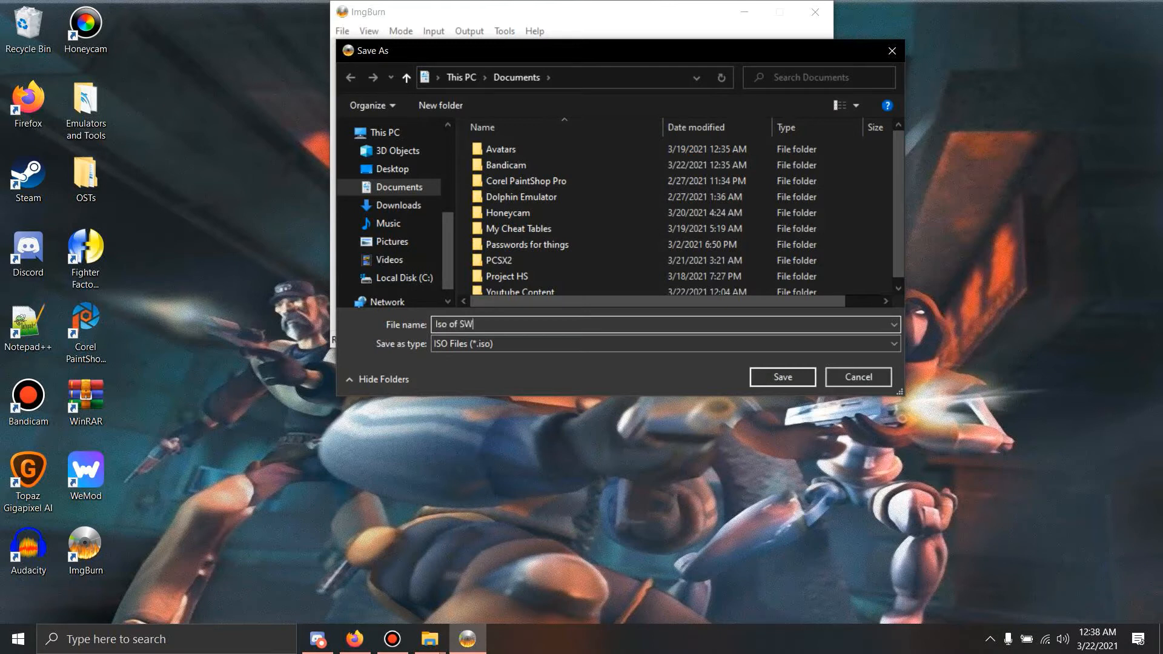
pyautogui.write('COMPLET')
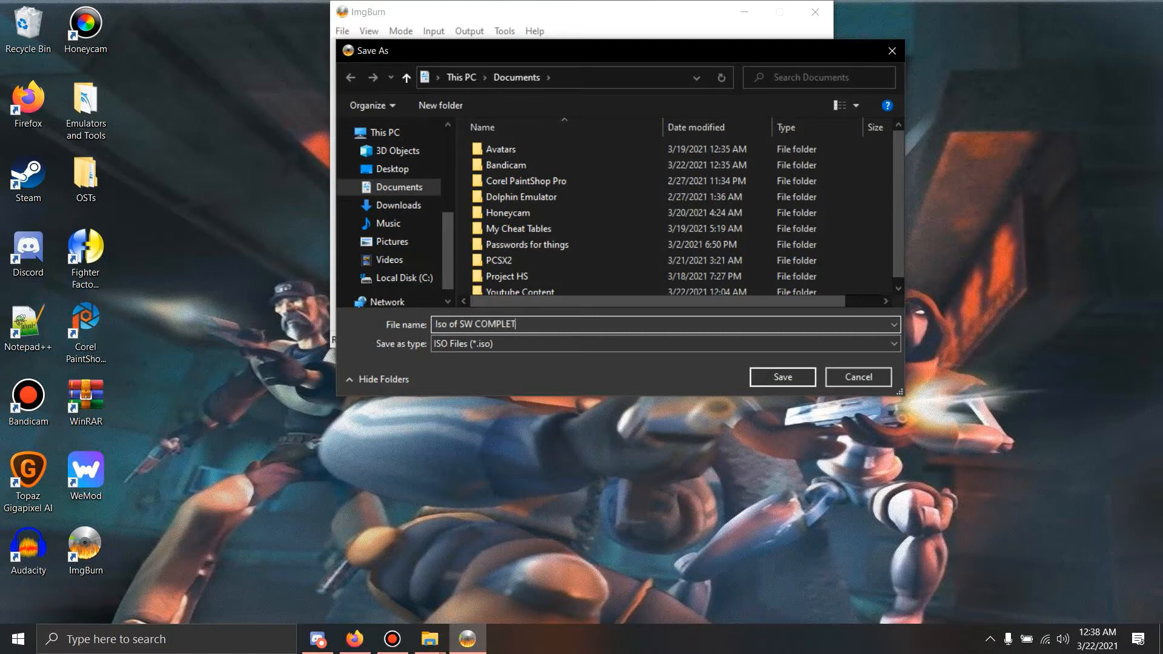
pyautogui.write('ED')
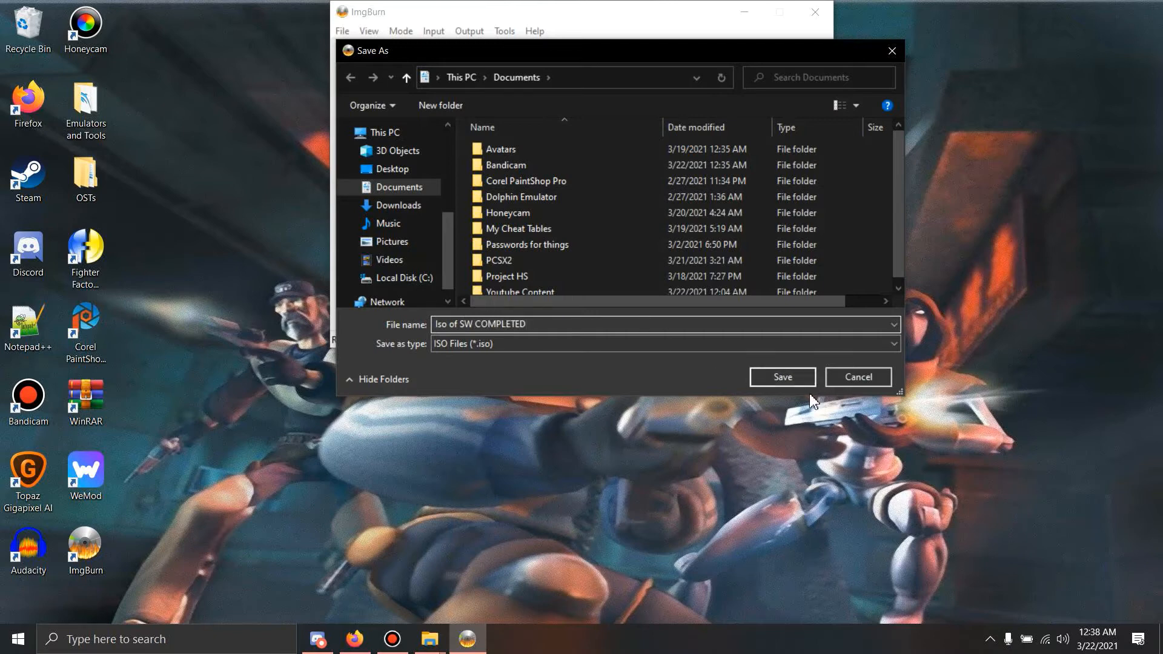
pyautogui.click(781, 377)
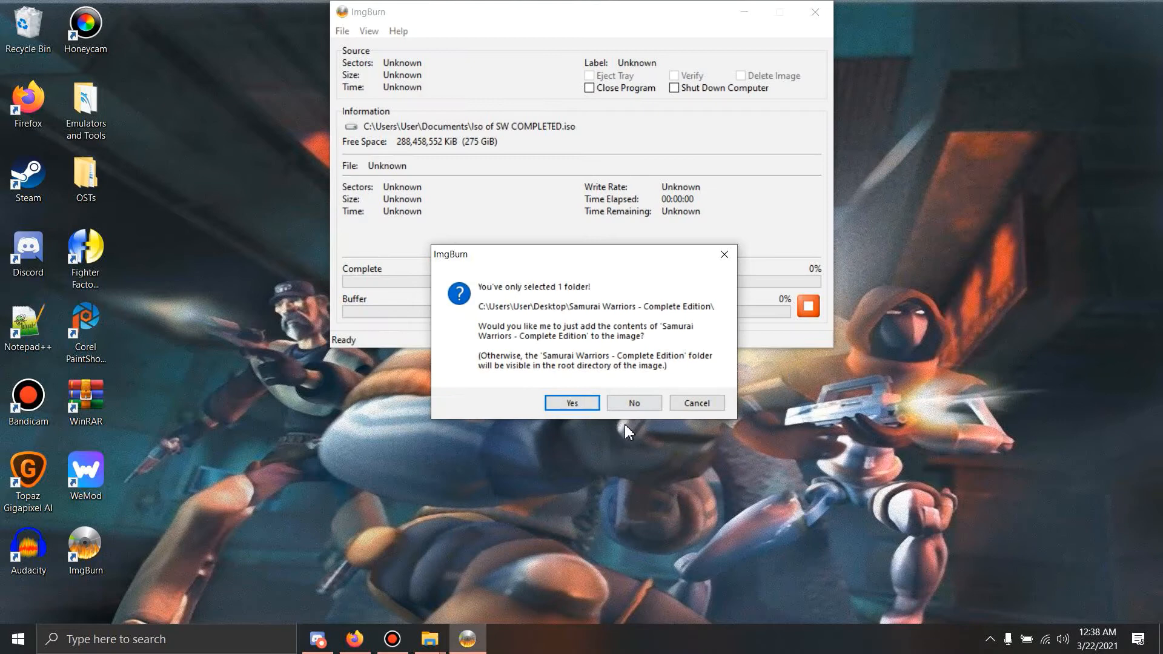
# - Accept the Samurai Warriors - Complete Edition volume label and build the 7,658,733,568-byte image to completion
pyautogui.click(571, 403)
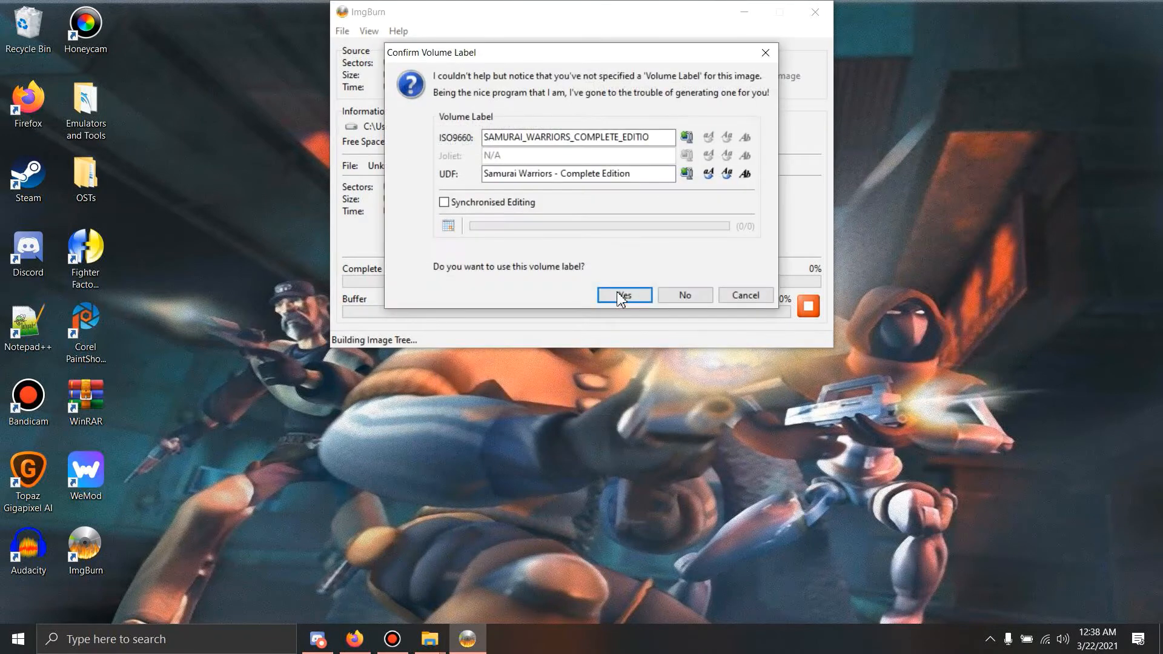
pyautogui.click(624, 295)
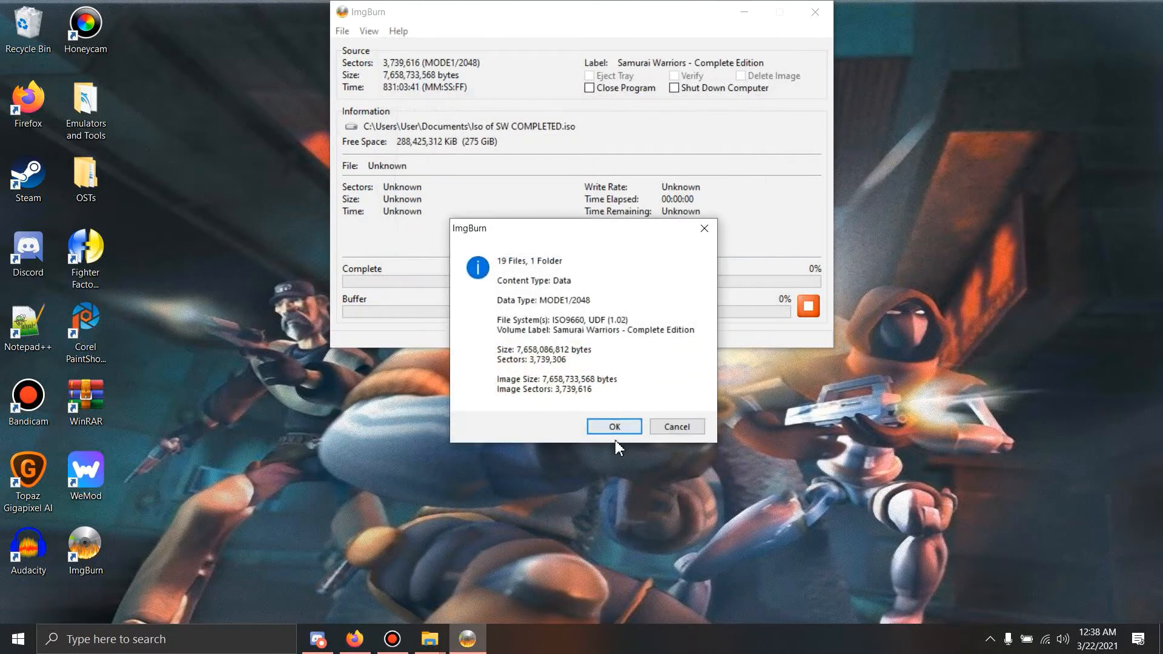
pyautogui.click(613, 426)
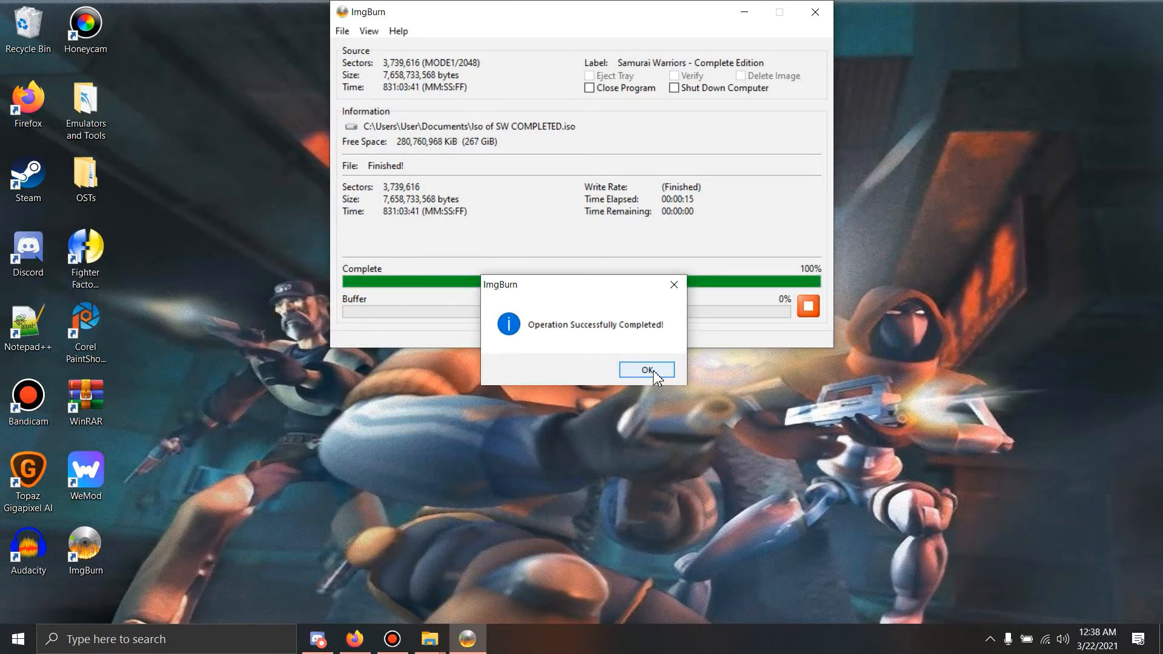
pyautogui.click(646, 370)
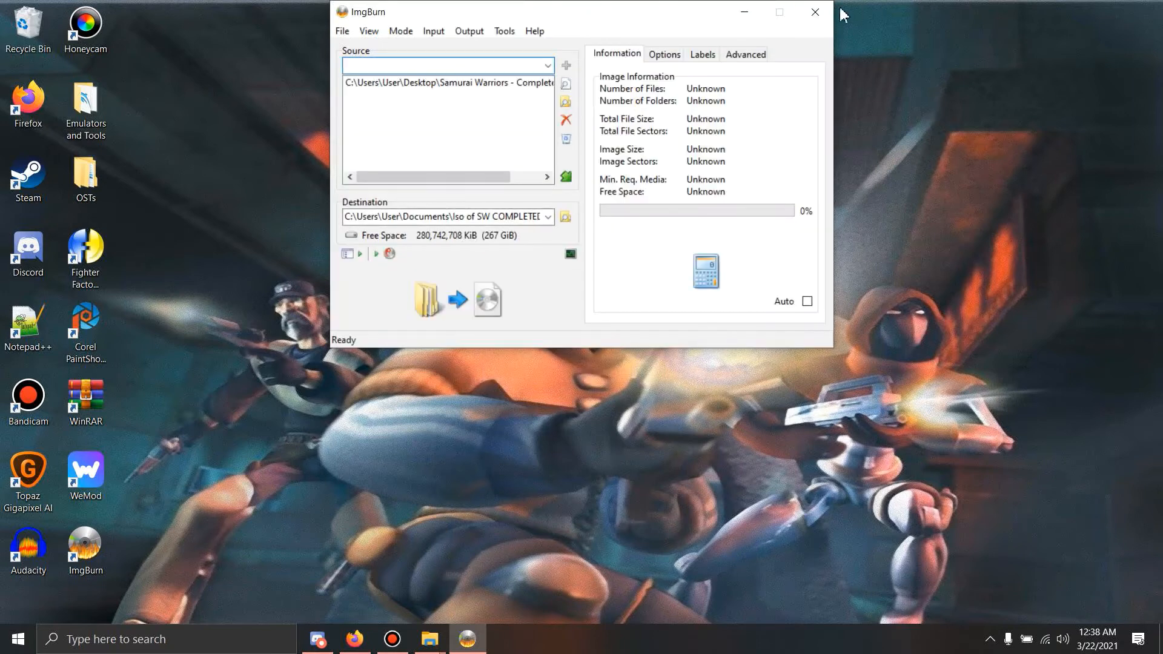
# - Close ImgBurn and move Iso of SW COMPLETED.iso from Documents into the PCSX2 Games folder
pyautogui.click(814, 12)
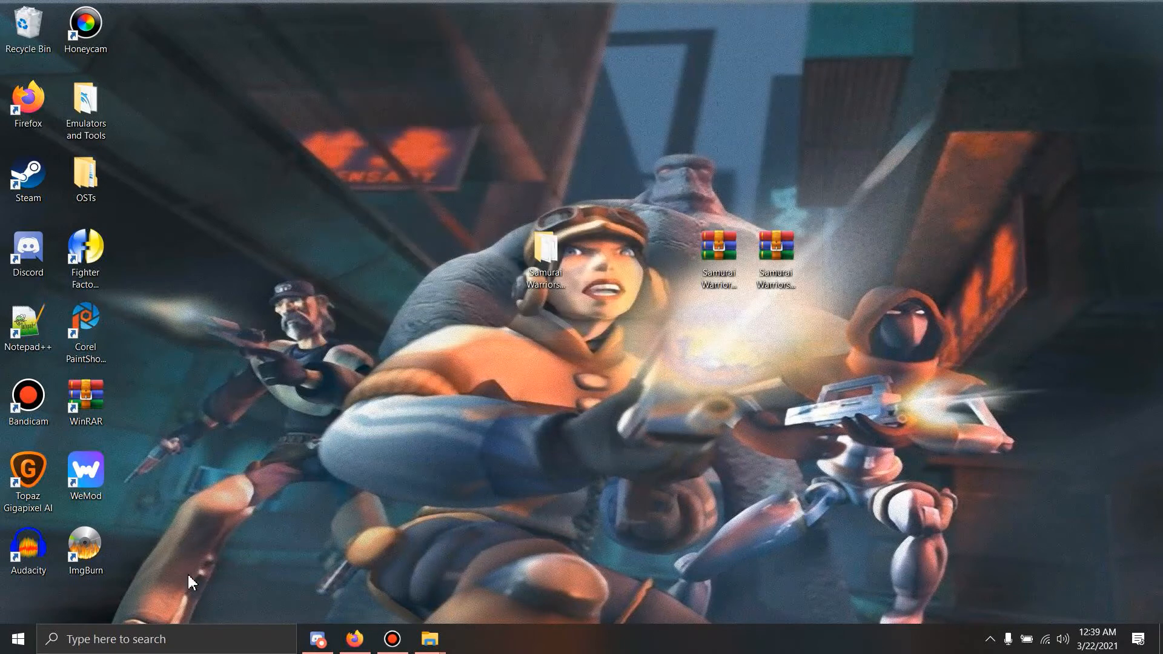
pyautogui.moveTo(429, 638)
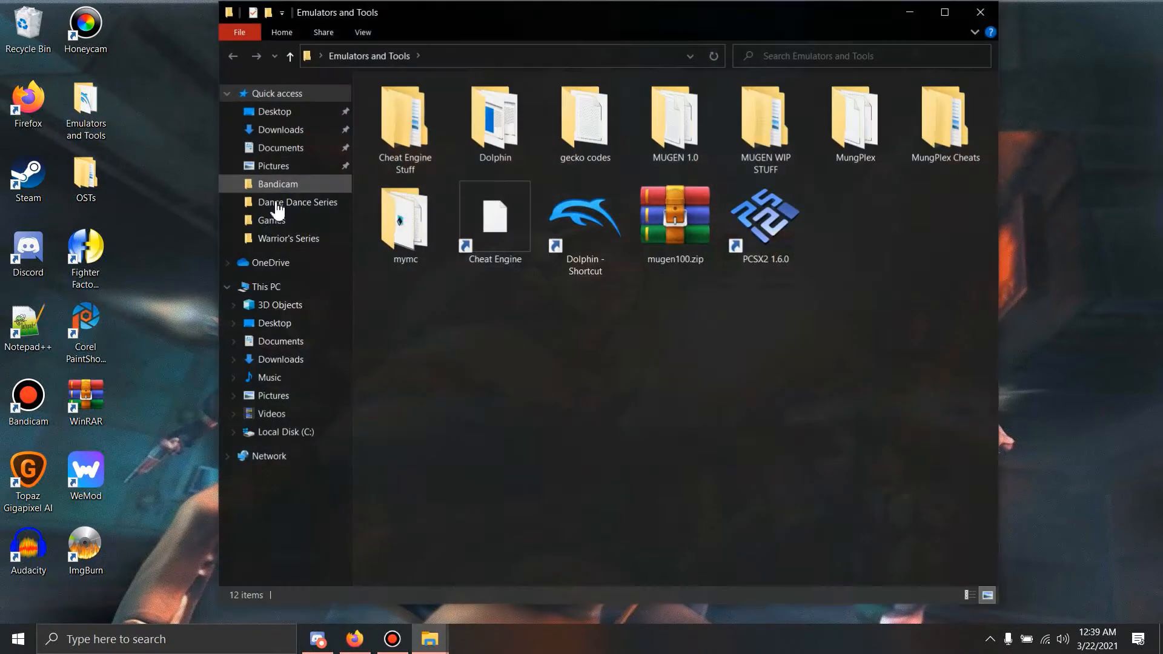
pyautogui.click(281, 147)
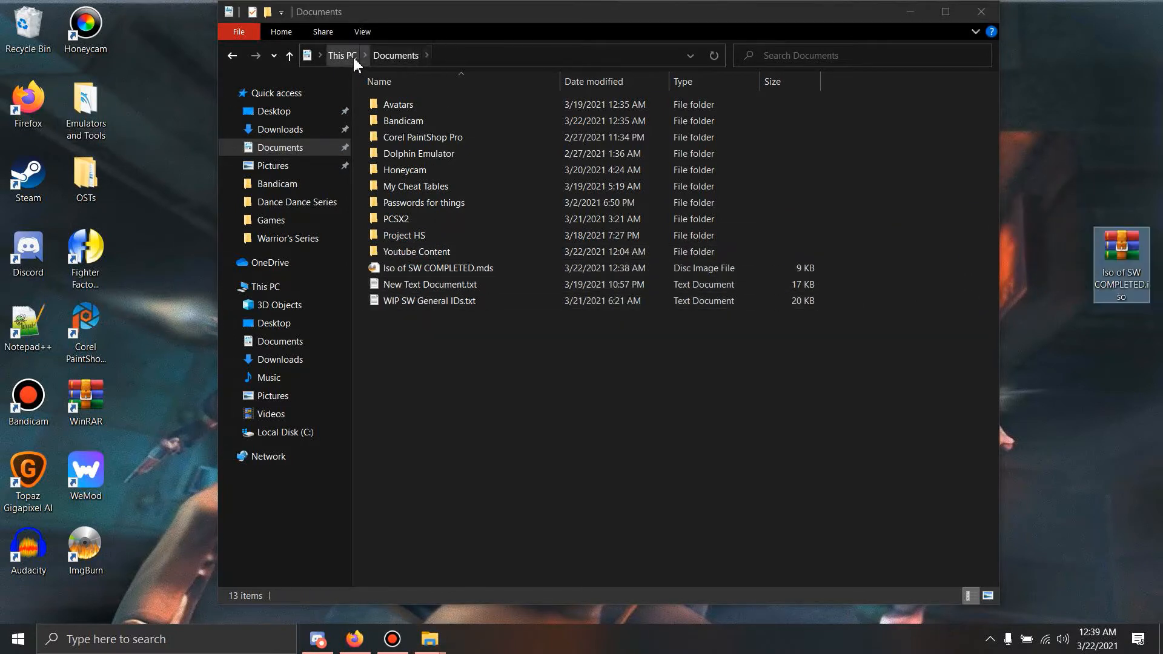
pyautogui.doubleClick(396, 219)
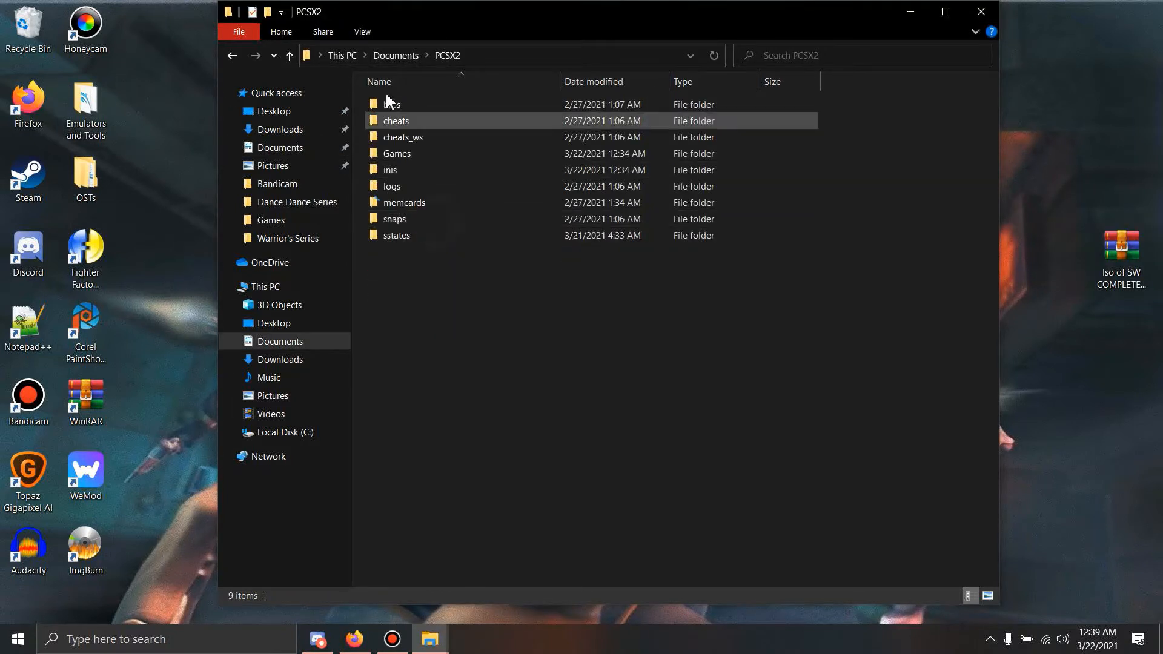
pyautogui.doubleClick(397, 153)
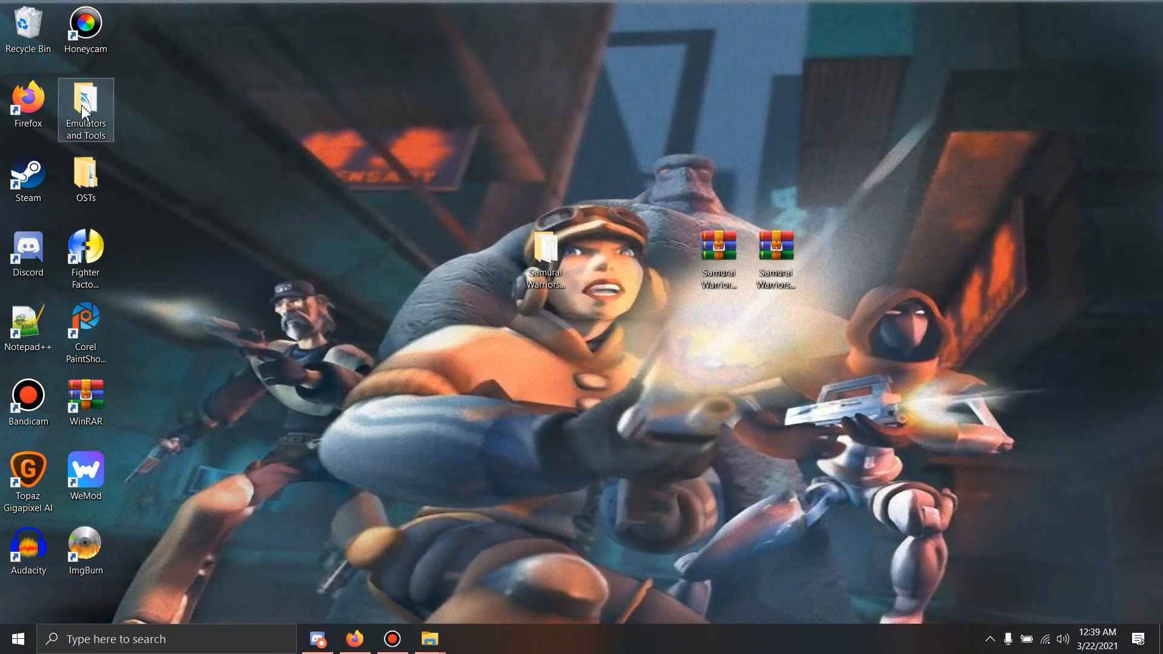
# - Launch PCSX2 1.6.0, select Iso of SW COMPLETED.iso as the disc image and boot it with full startup
pyautogui.doubleClick(85, 104)
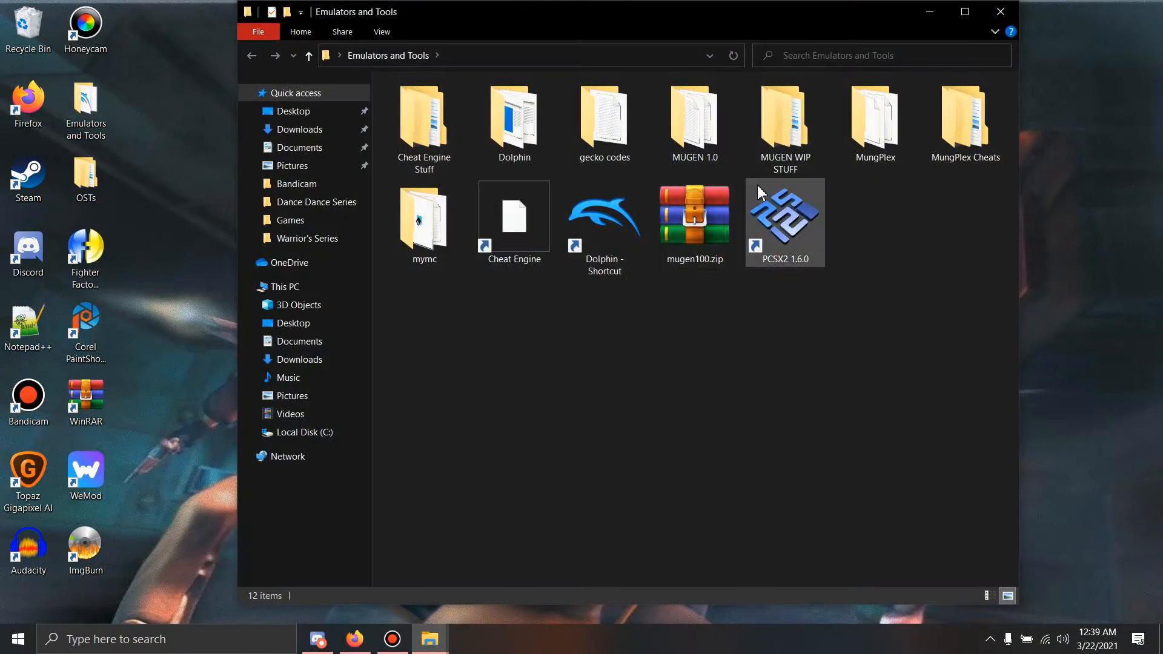
pyautogui.doubleClick(784, 222)
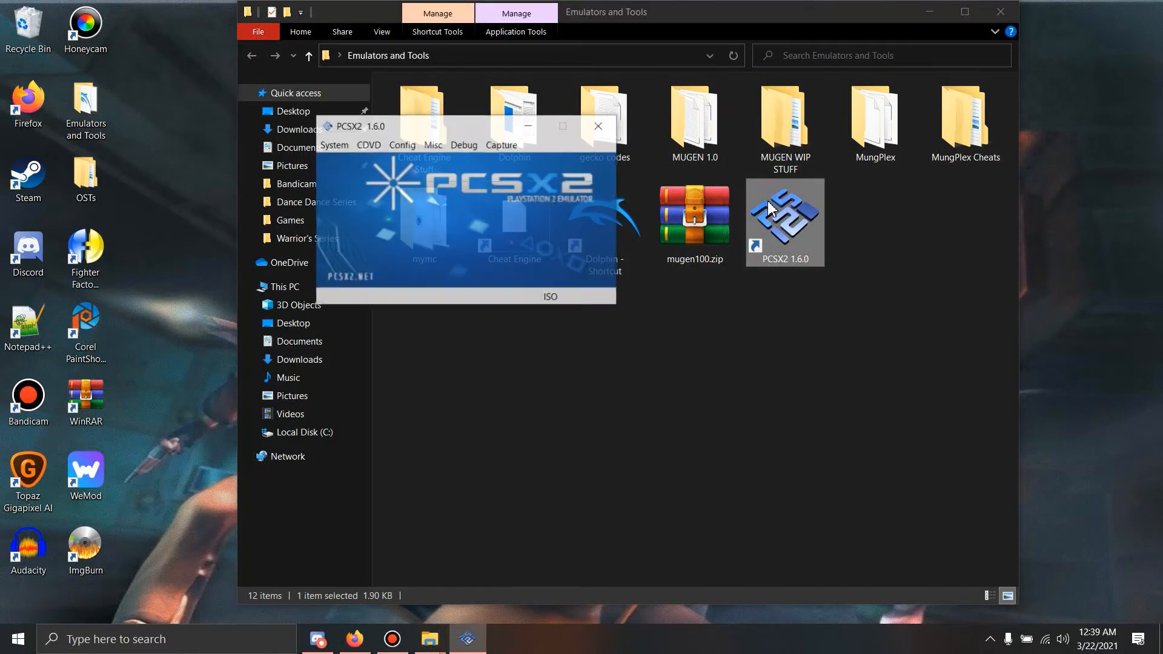
pyautogui.click(366, 145)
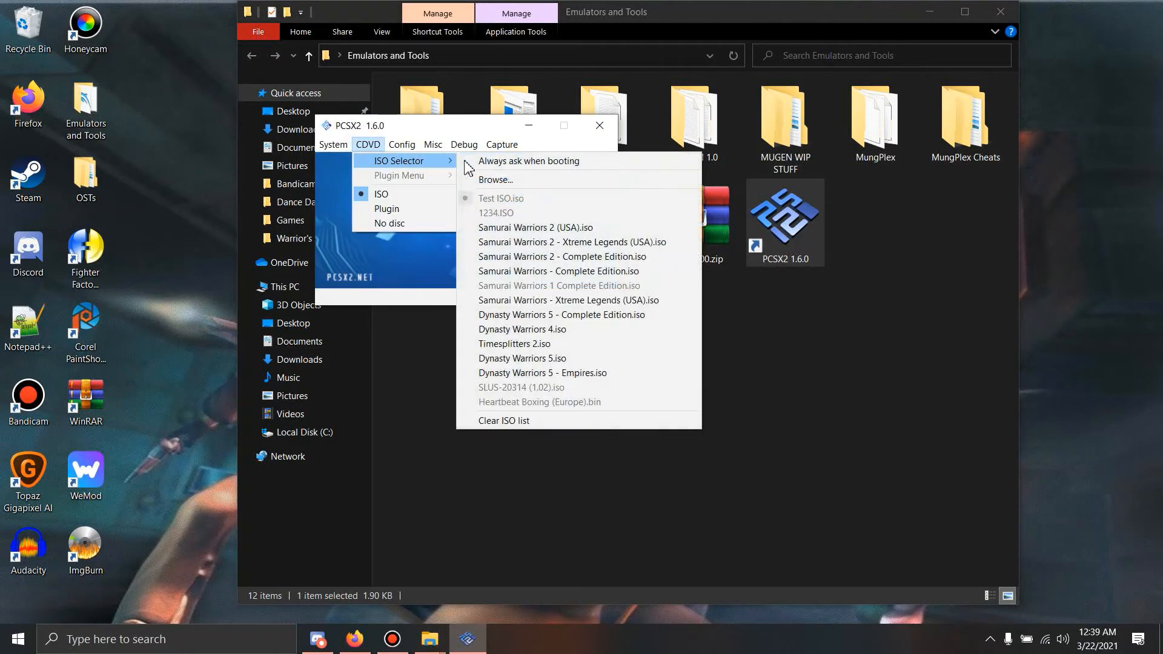
pyautogui.click(495, 179)
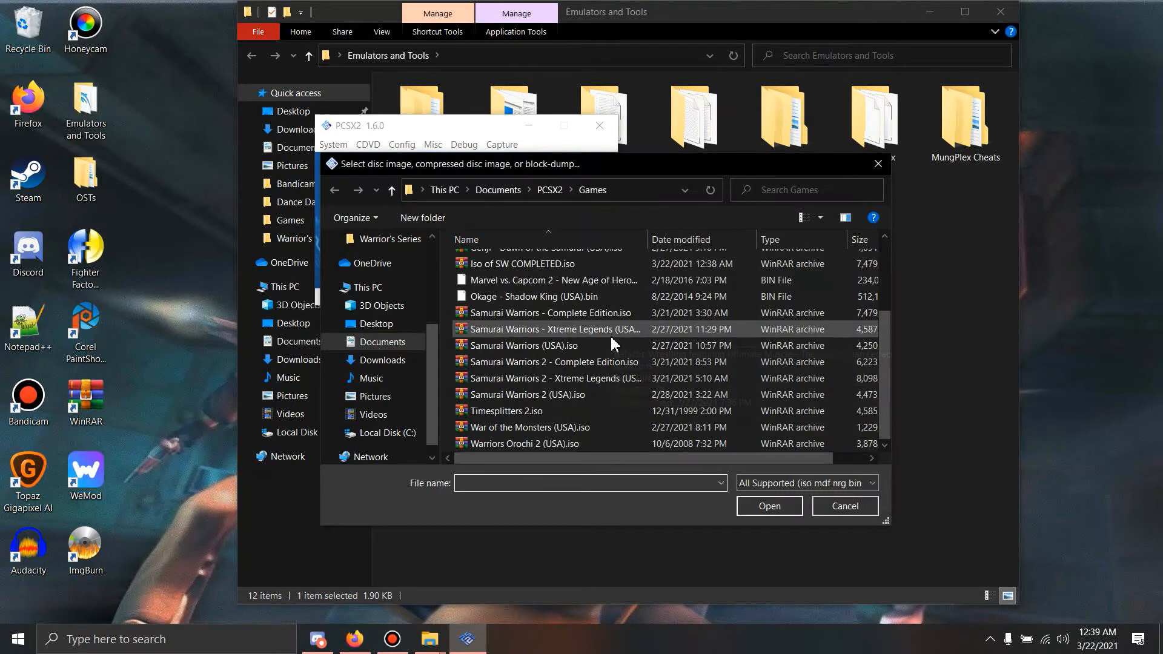
pyautogui.scroll(3)
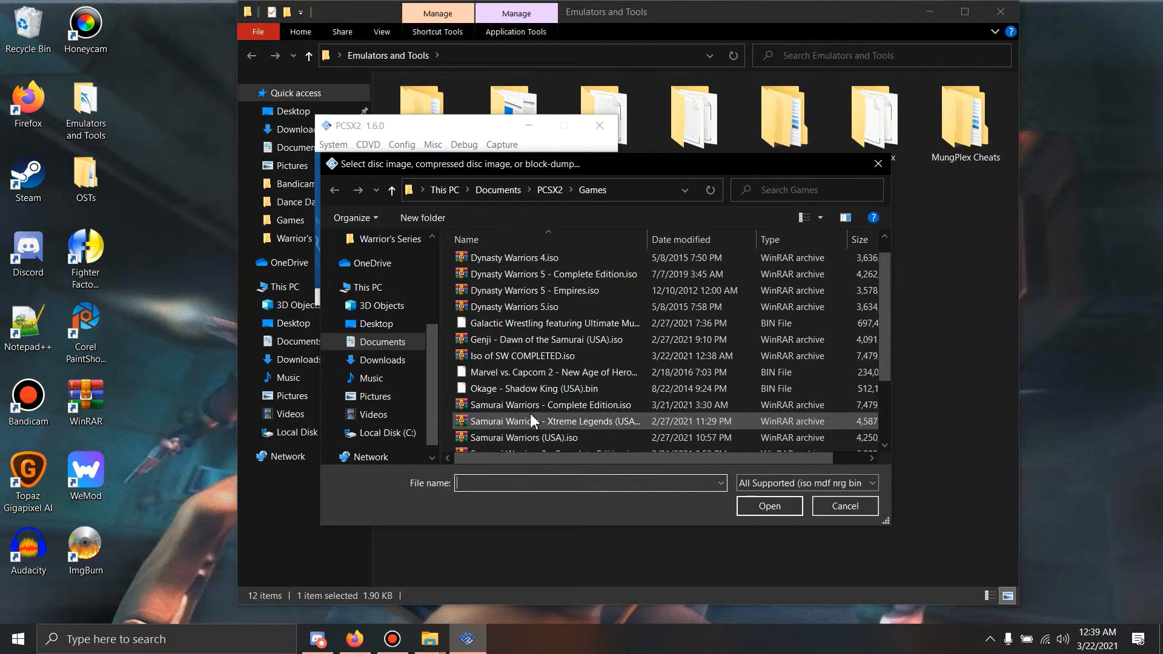
pyautogui.click(520, 356)
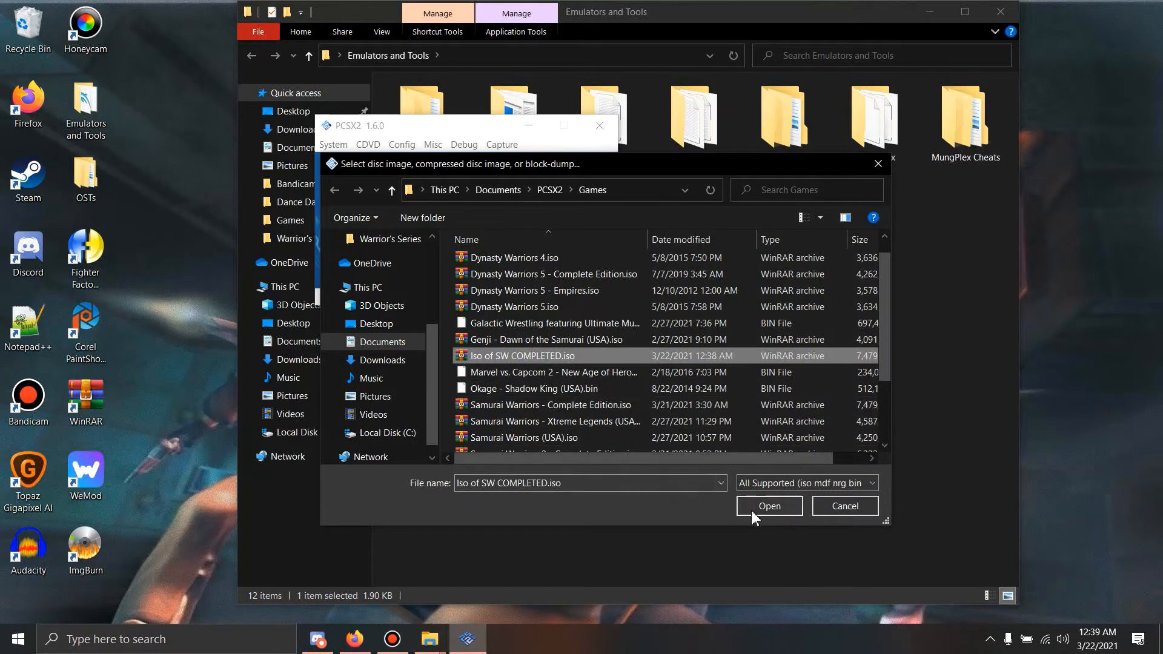
pyautogui.click(769, 506)
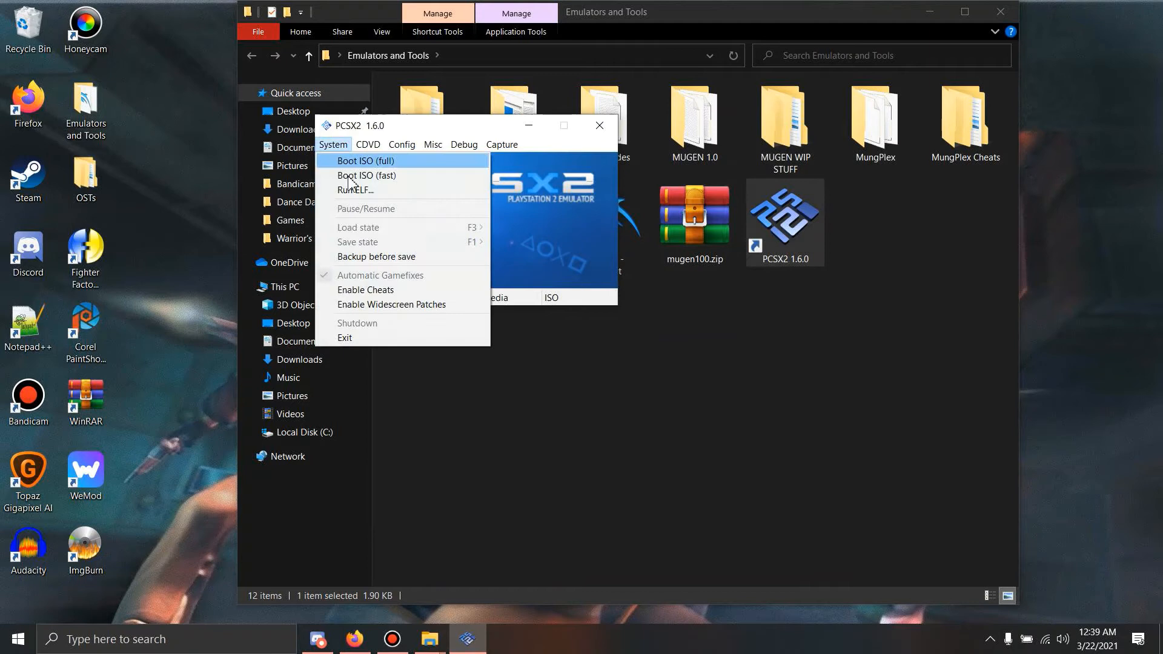
pyautogui.click(364, 161)
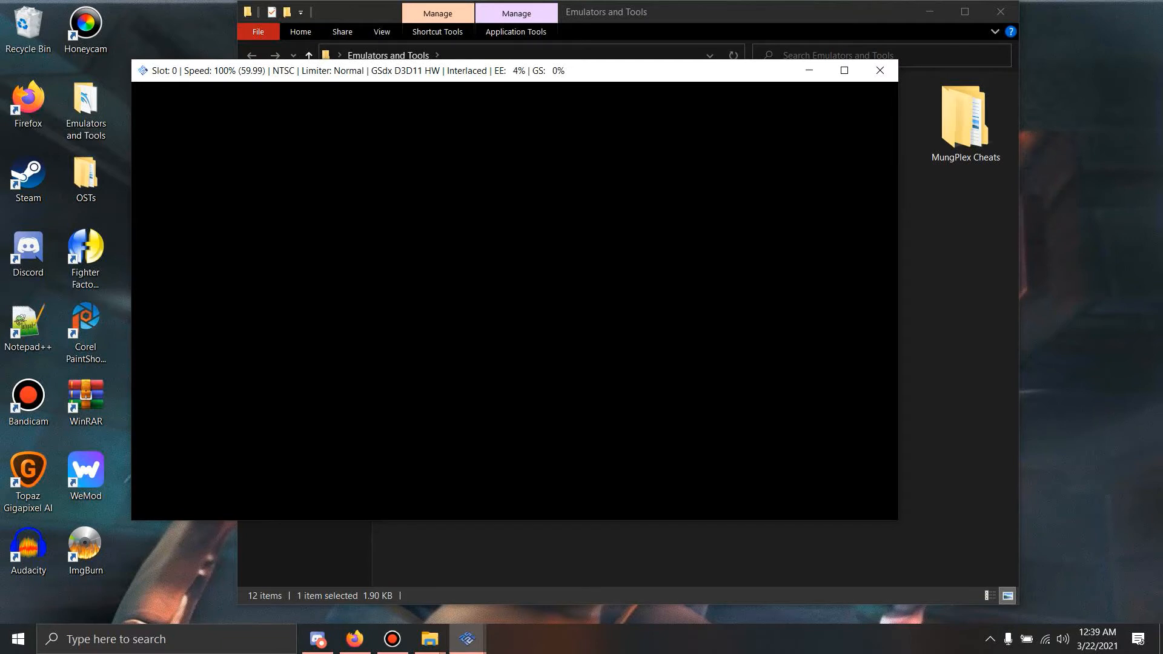
pyautogui.moveTo(558, 285)
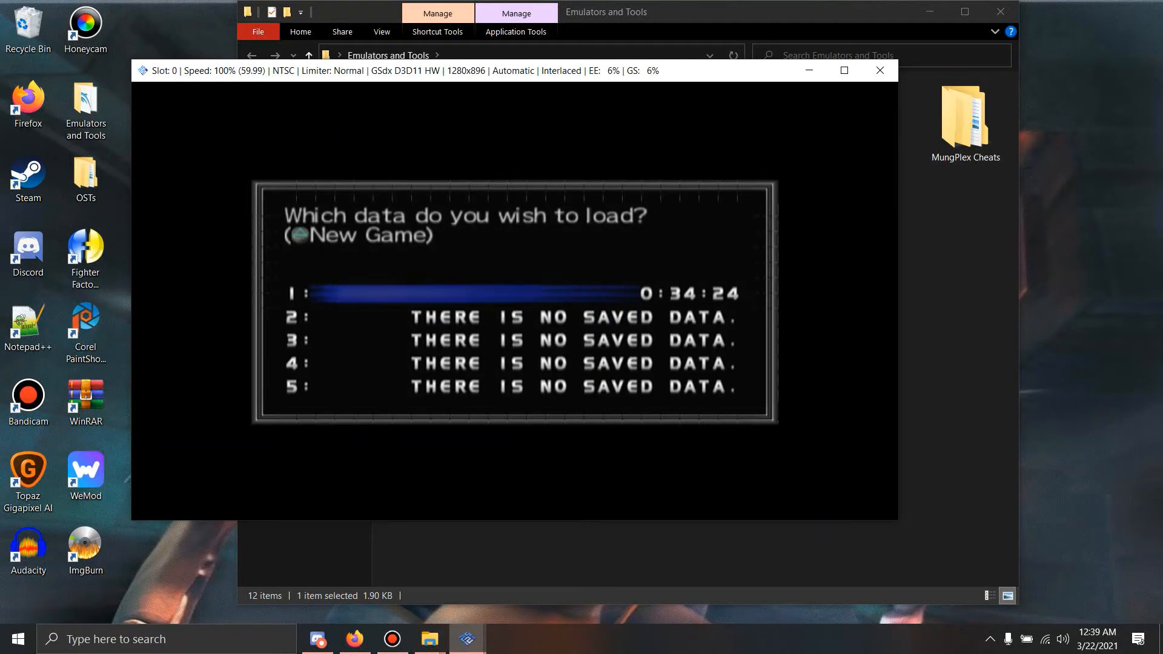
# - Adjust the system sound options from the taskbar while the game reaches the disc-tray prompt
pyautogui.rightClick(1062, 640)
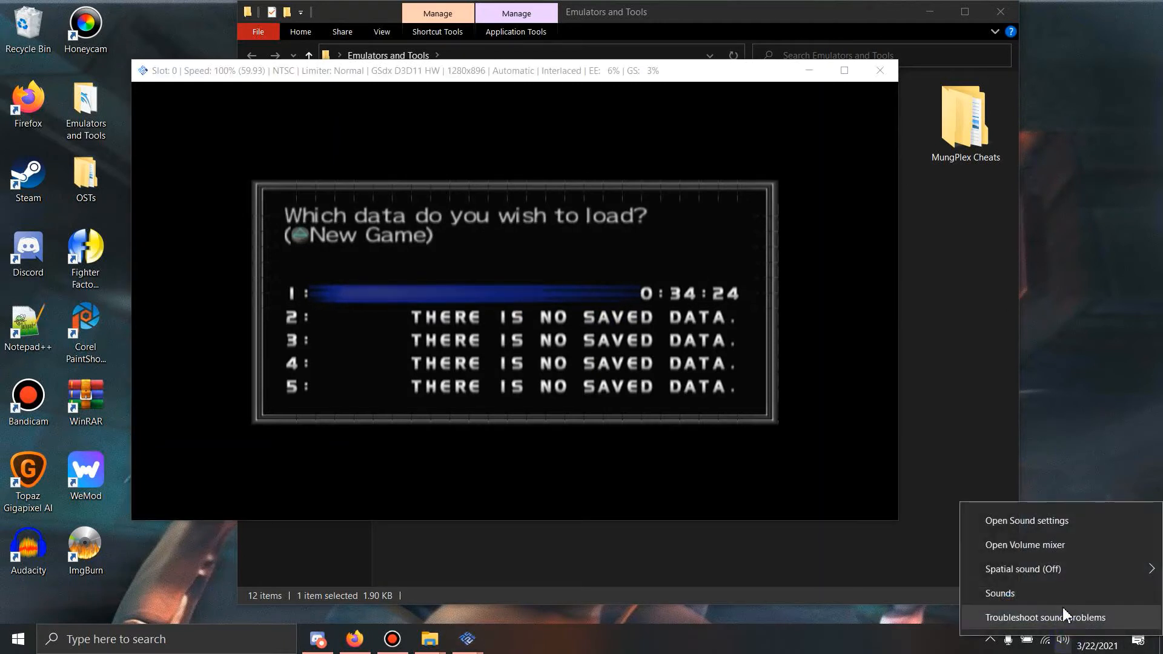
pyautogui.click(1025, 545)
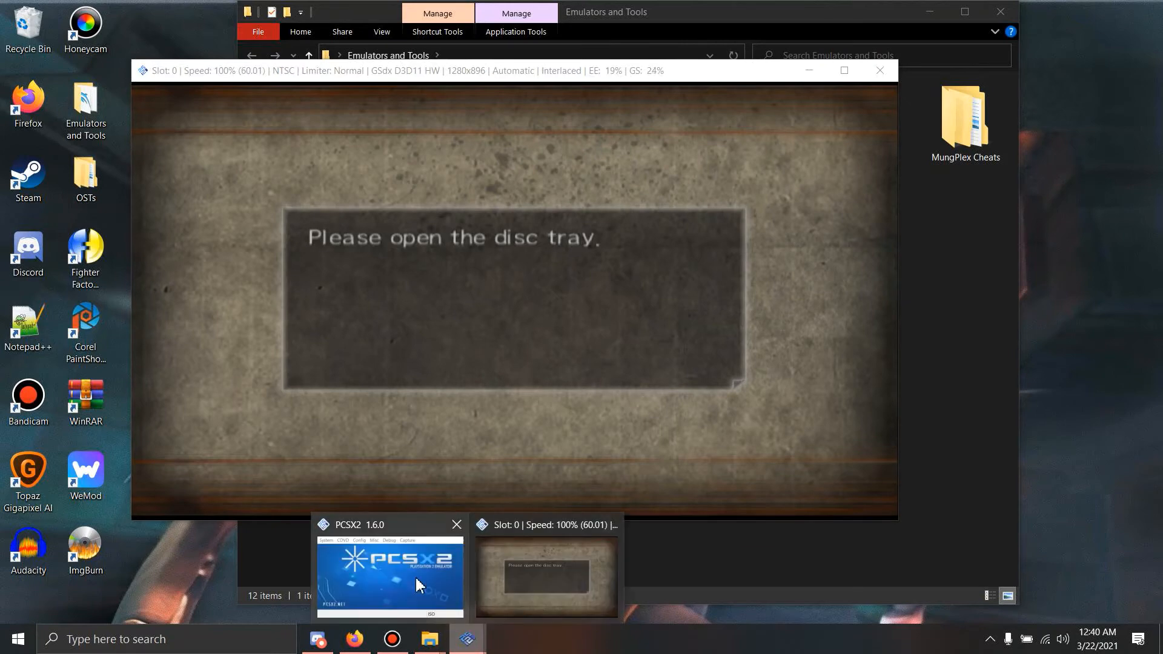
# - Eject the virtual disc via CDVD > No disc and Swap Disc without resetting
pyautogui.click(389, 576)
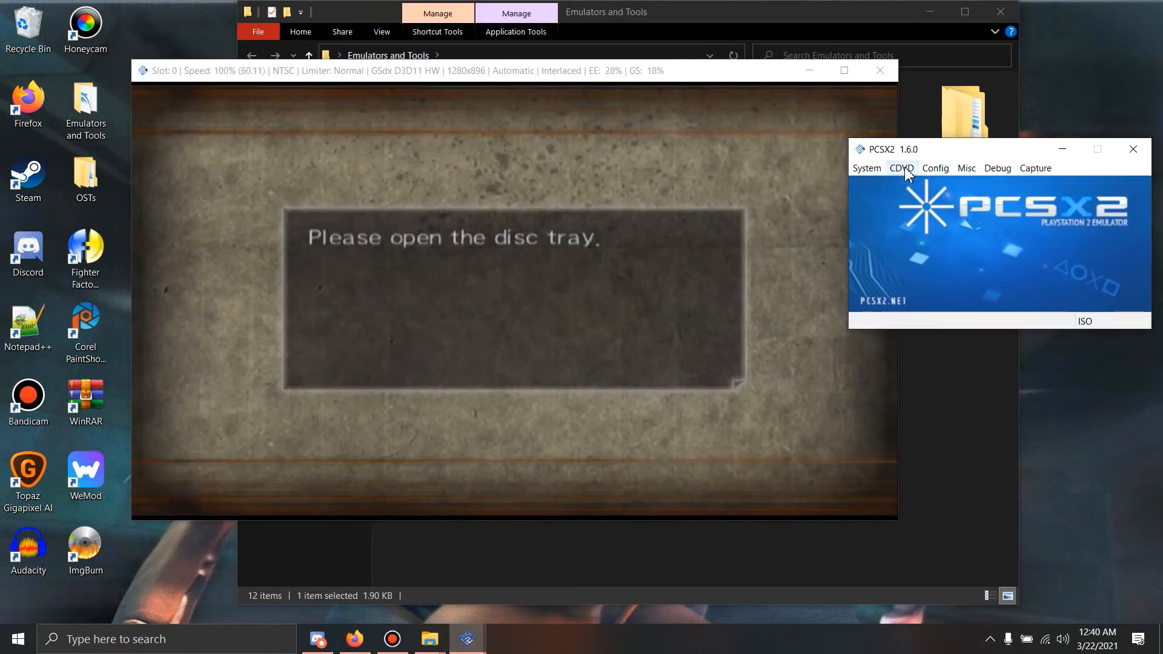
pyautogui.click(901, 167)
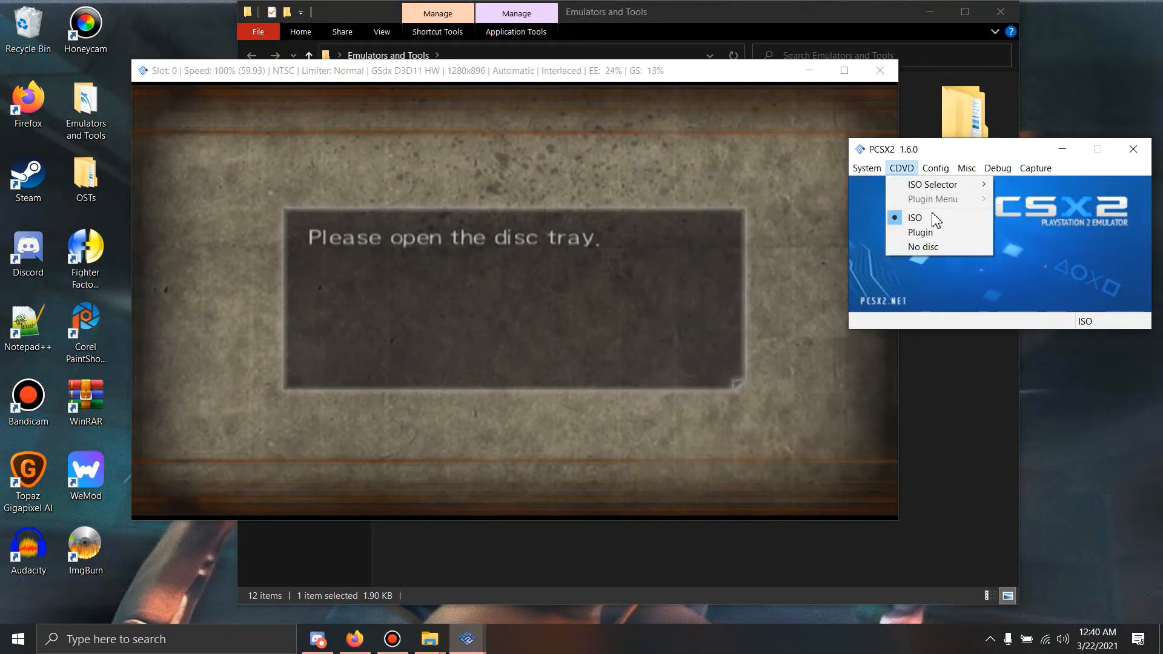
pyautogui.moveTo(923, 246)
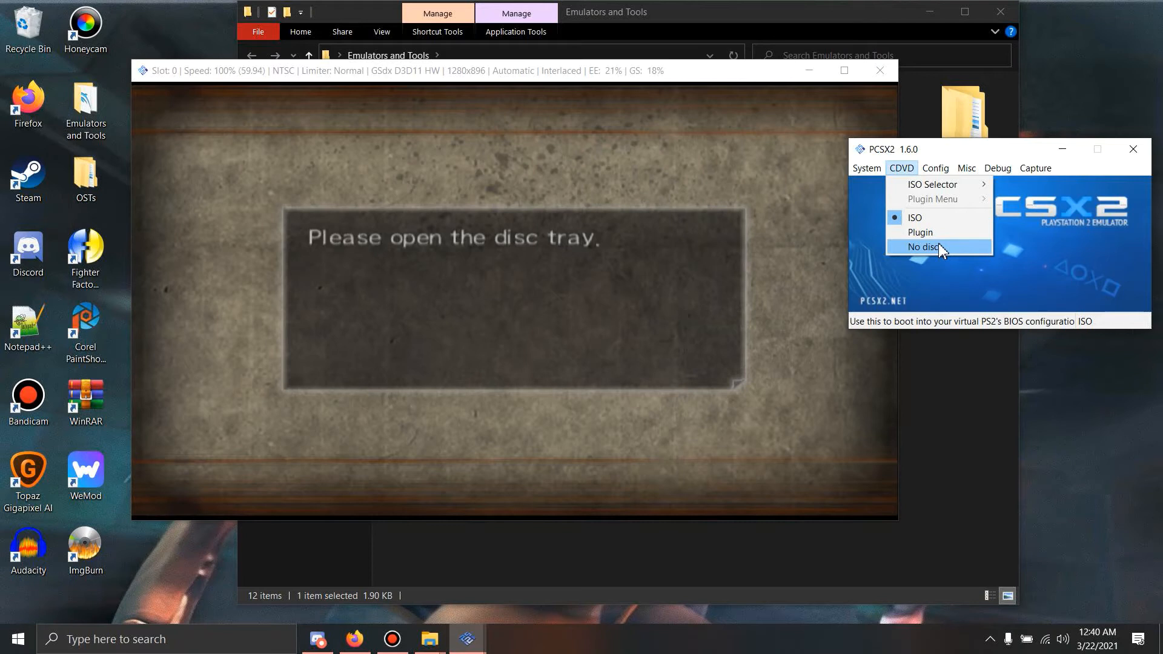
pyautogui.click(923, 247)
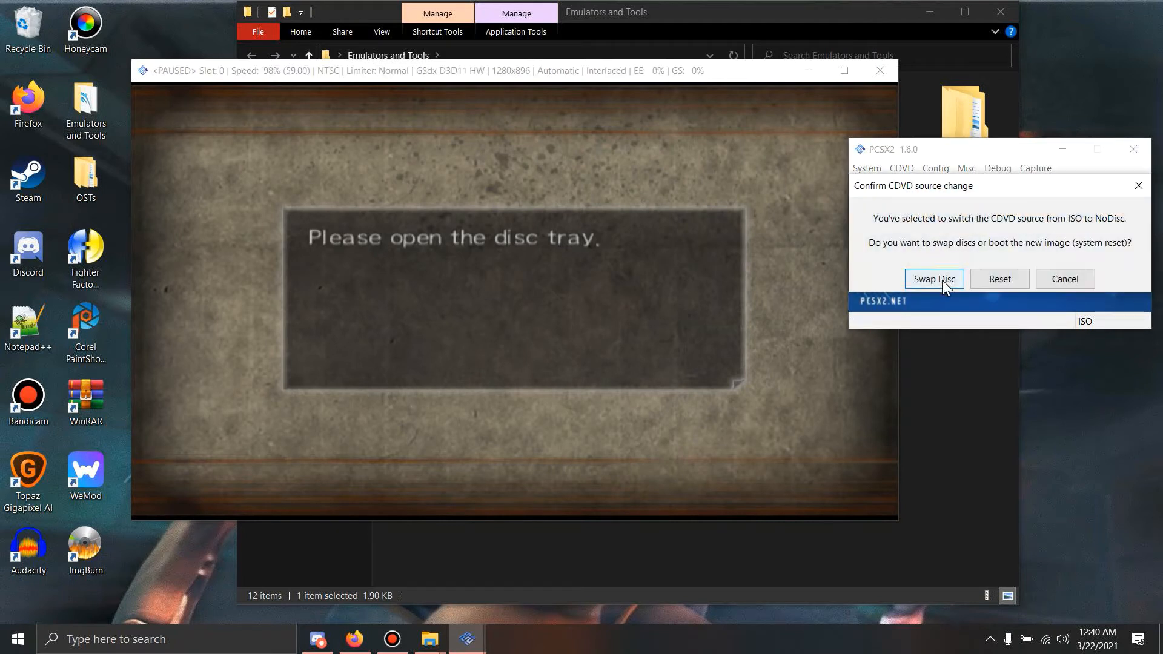
pyautogui.moveTo(427, 369)
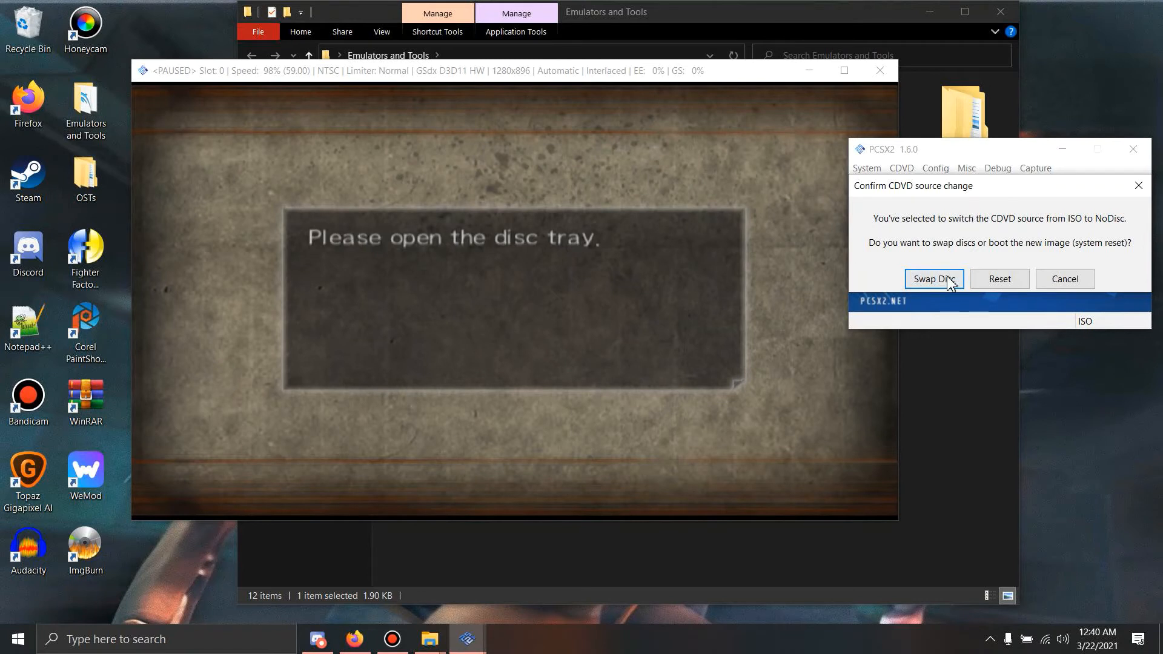
pyautogui.click(935, 278)
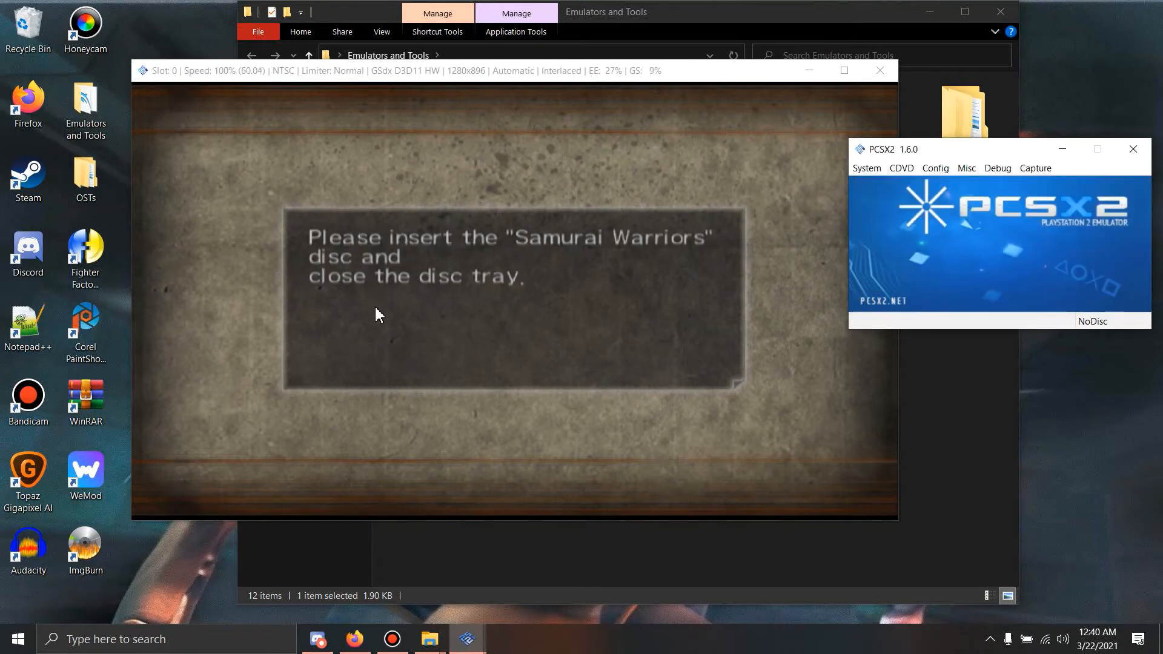
# - Reinsert the game ISO as disc source and swap discs again
pyautogui.click(901, 168)
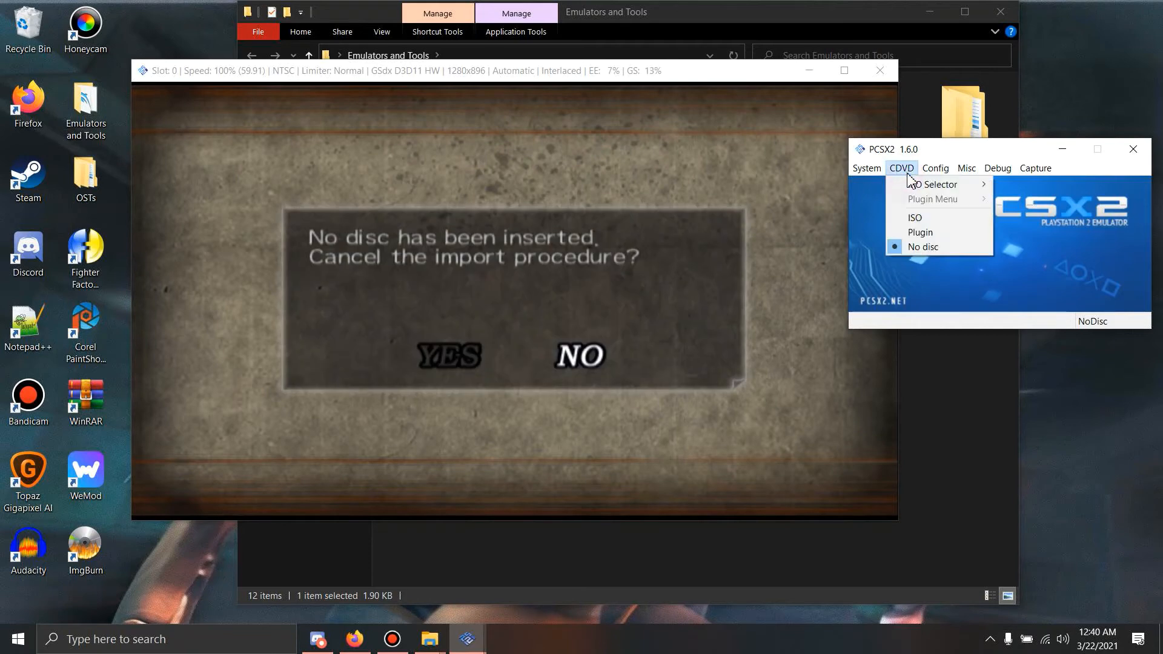
pyautogui.click(915, 218)
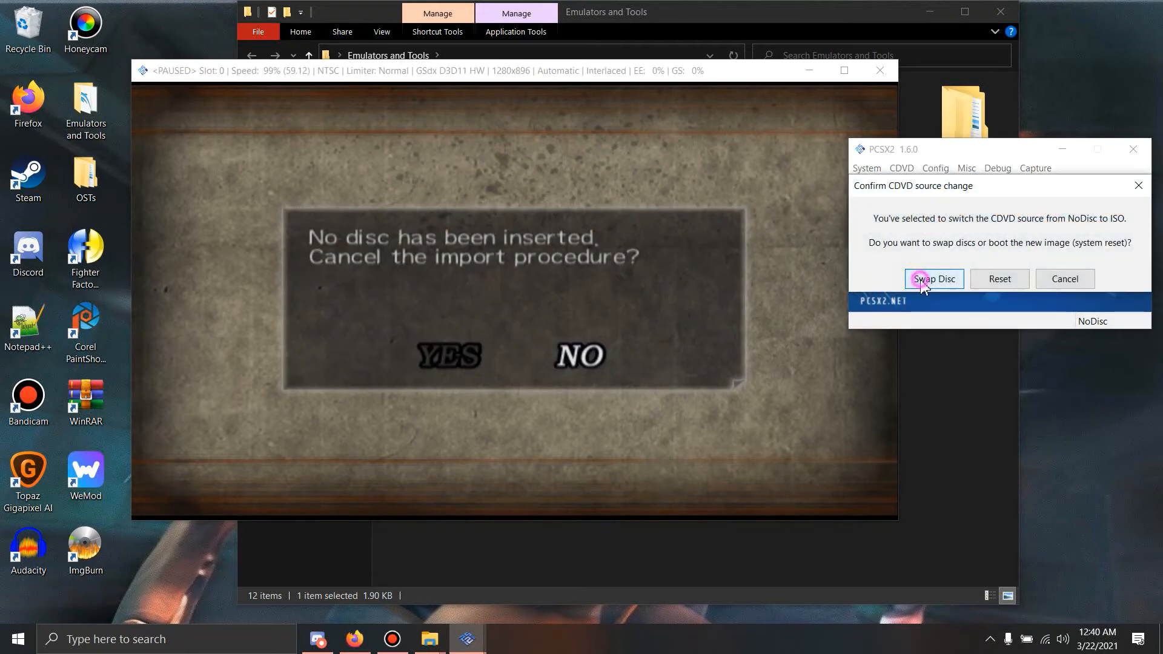
pyautogui.click(933, 279)
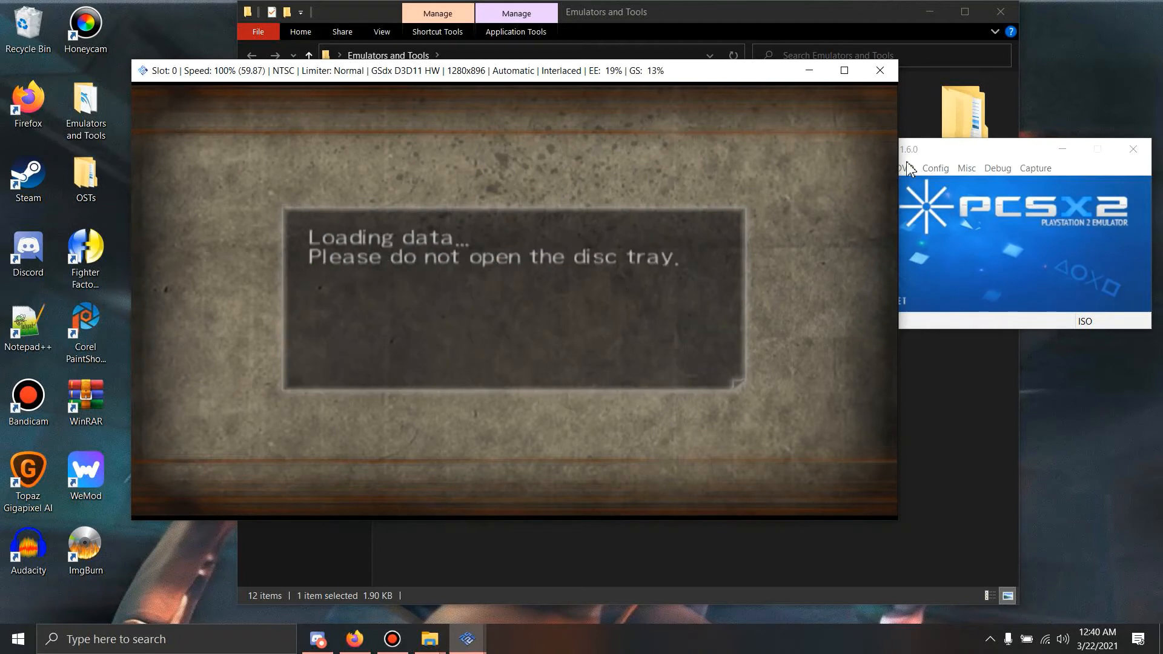
pyautogui.moveTo(666, 285)
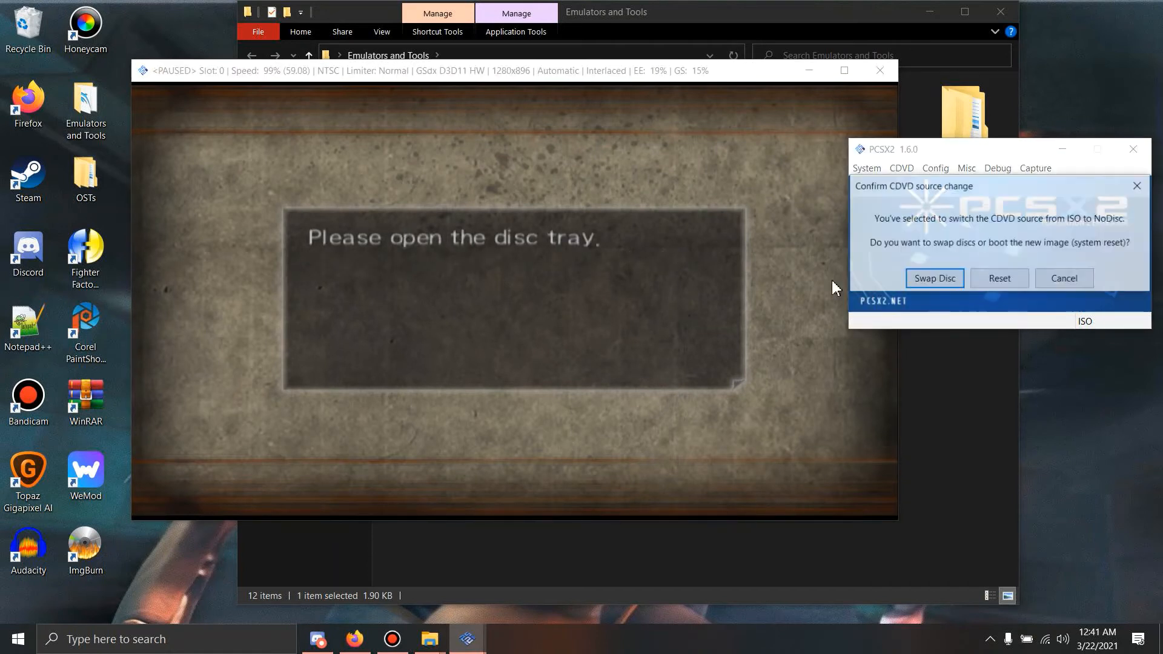
# - Repeat the eject-and-reinsert ISO swap as the game prompts for the Xtreme Legends disc
pyautogui.click(934, 278)
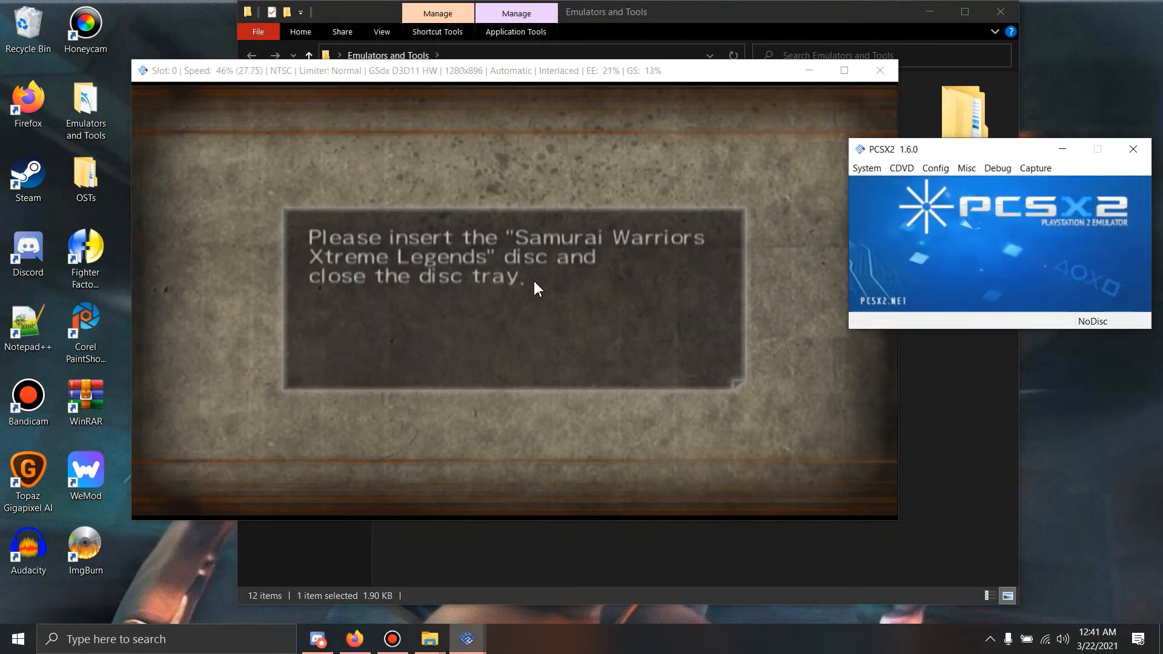
pyautogui.click(902, 167)
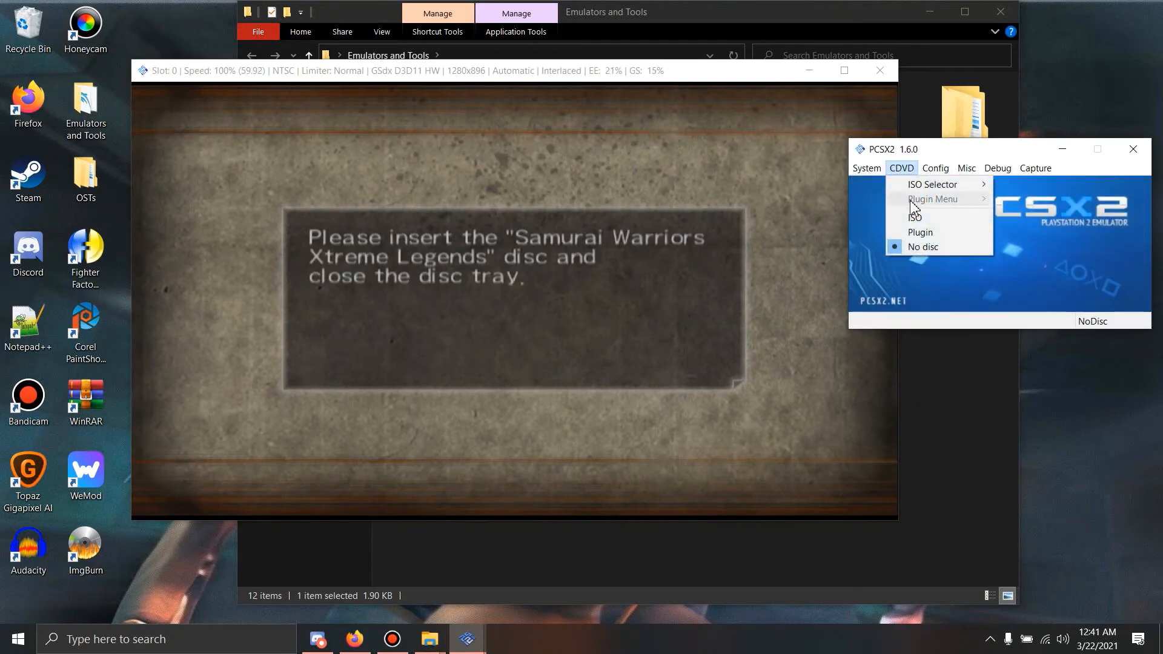
pyautogui.click(914, 217)
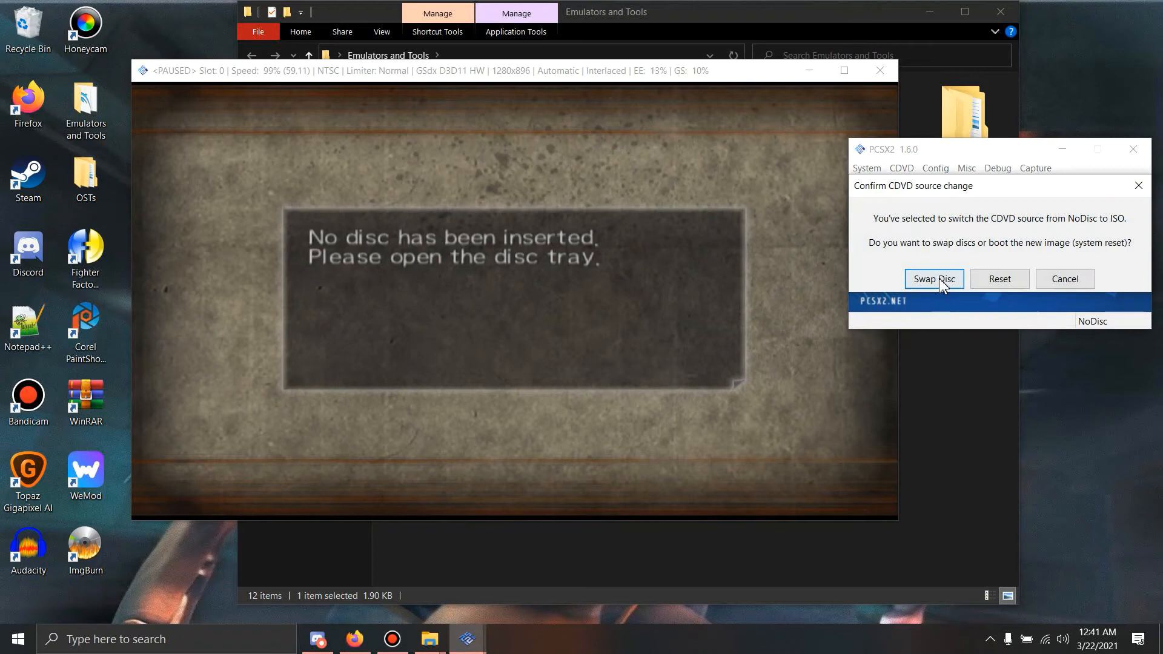
pyautogui.click(934, 279)
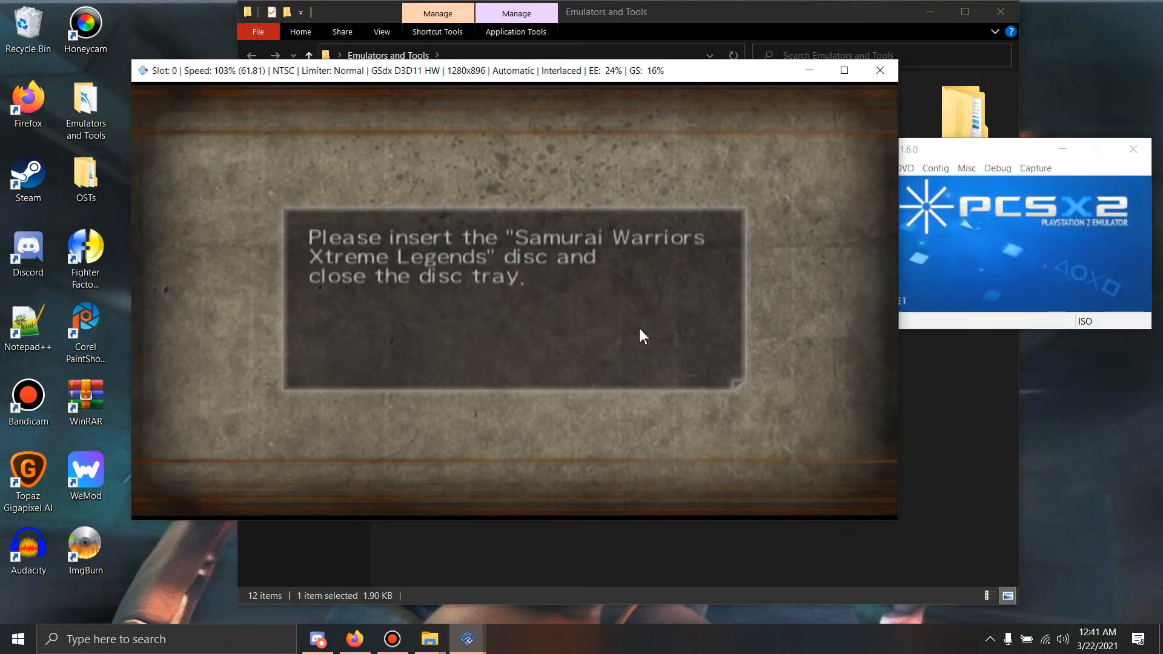
pyautogui.moveTo(717, 307)
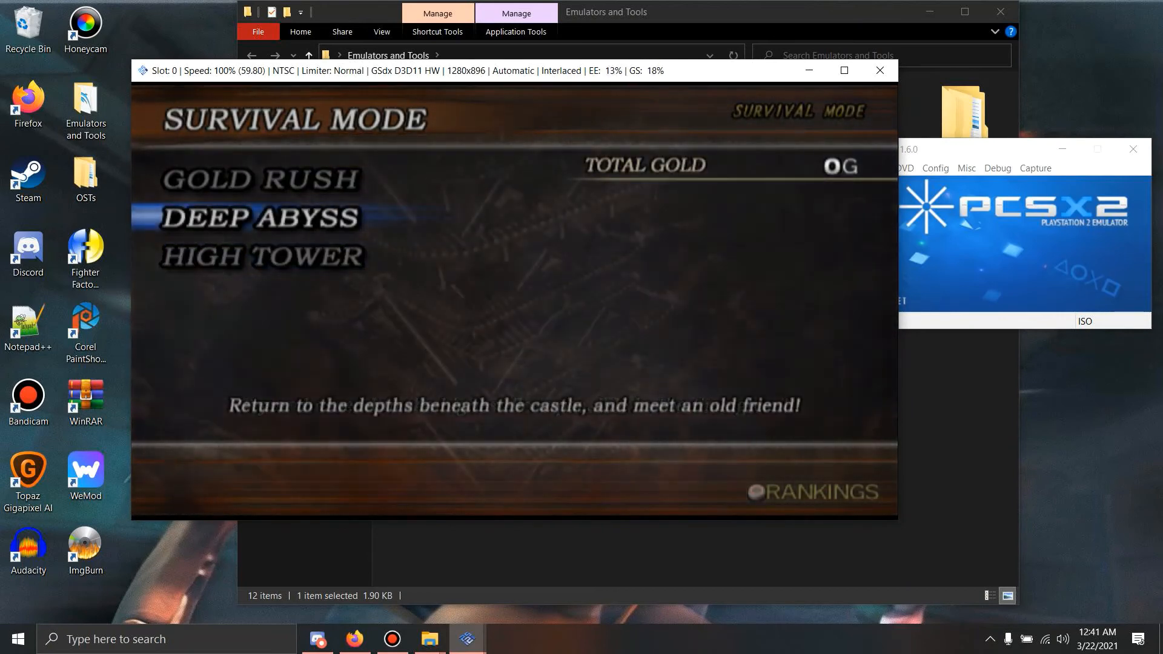
# - Navigate the game menus to Story Mode character select, confirming Ina is unlocked
pyautogui.press('down')
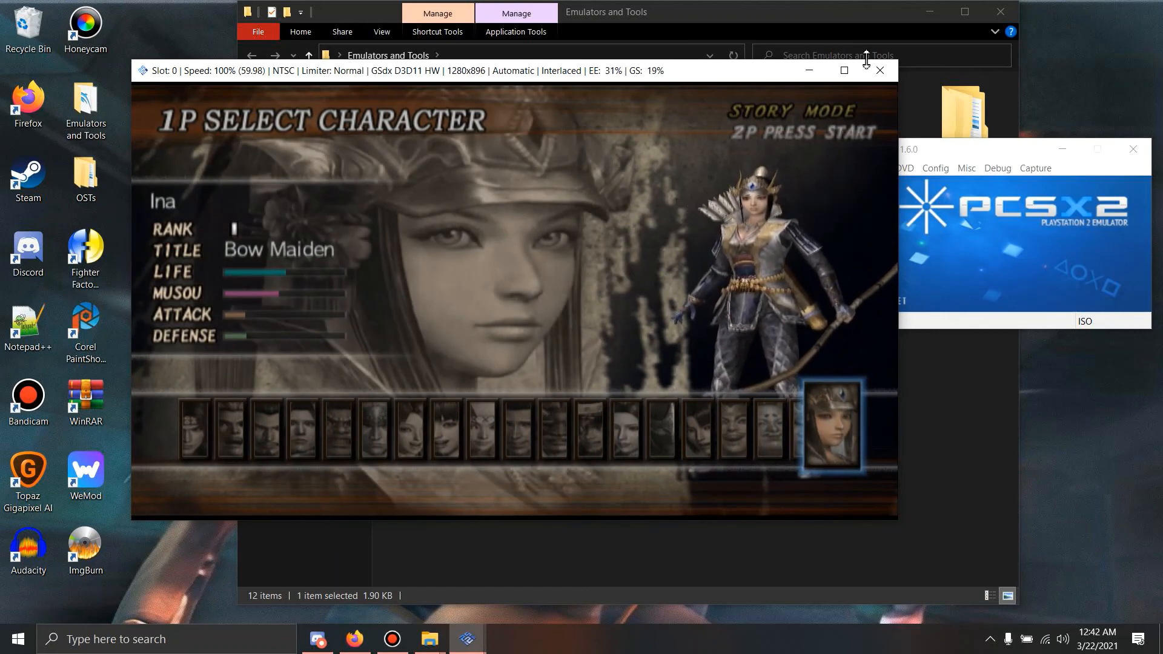
pyautogui.moveTo(880, 71)
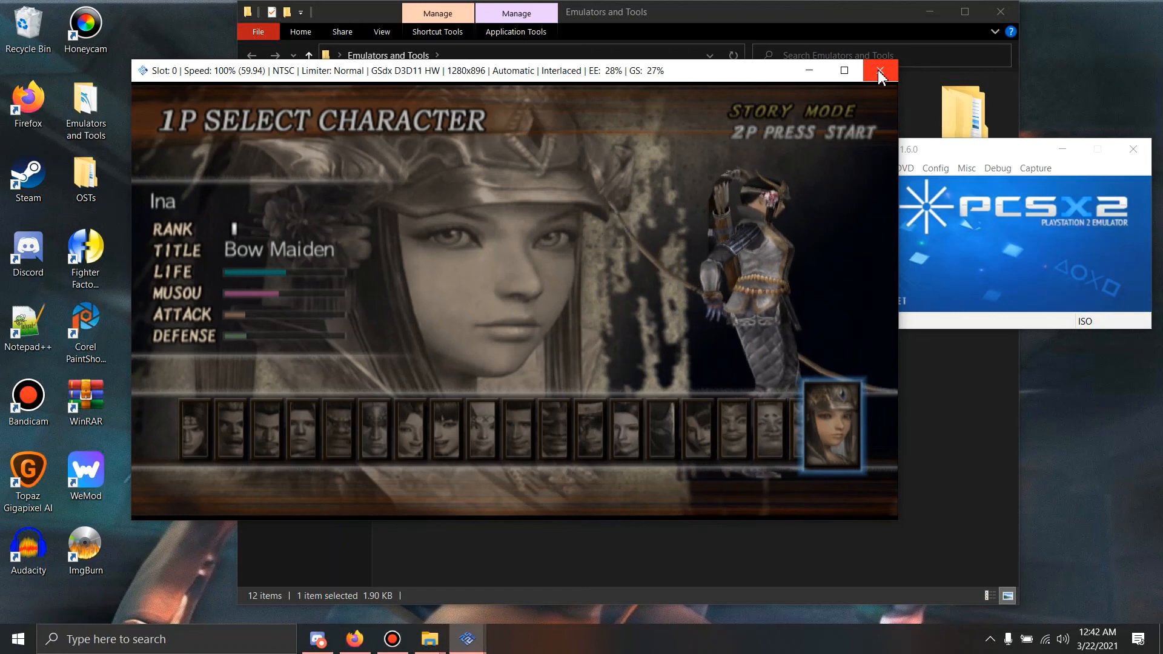
# - Close the running game window and minimize File Explorer to reveal the desktop
pyautogui.click(880, 70)
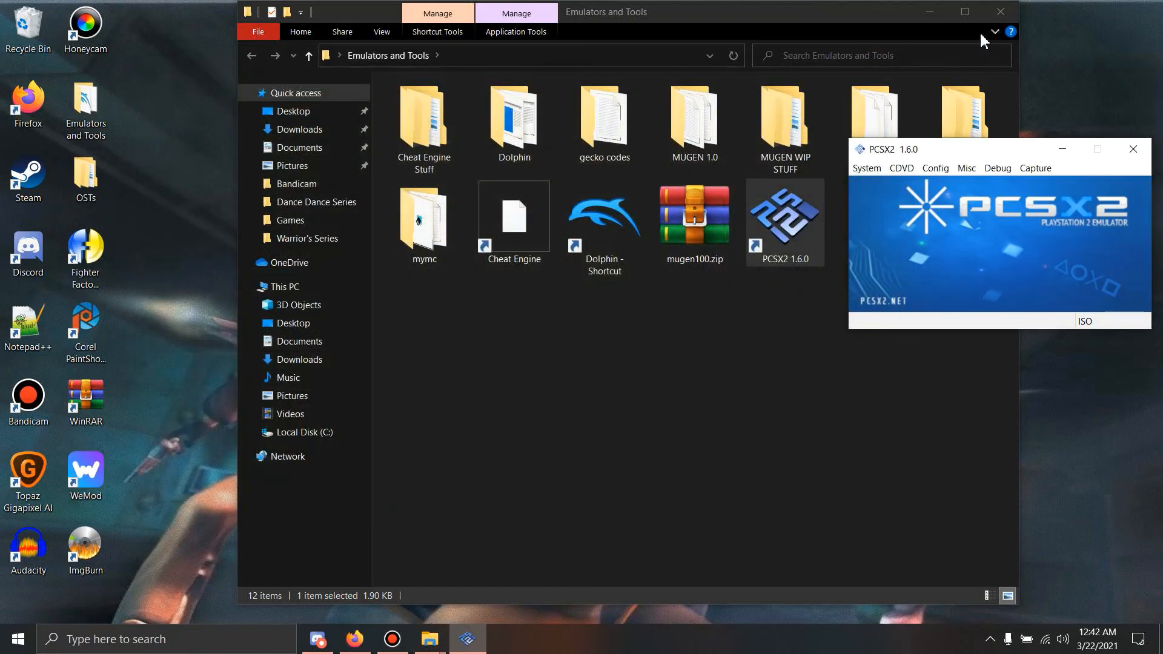
pyautogui.moveTo(929, 11)
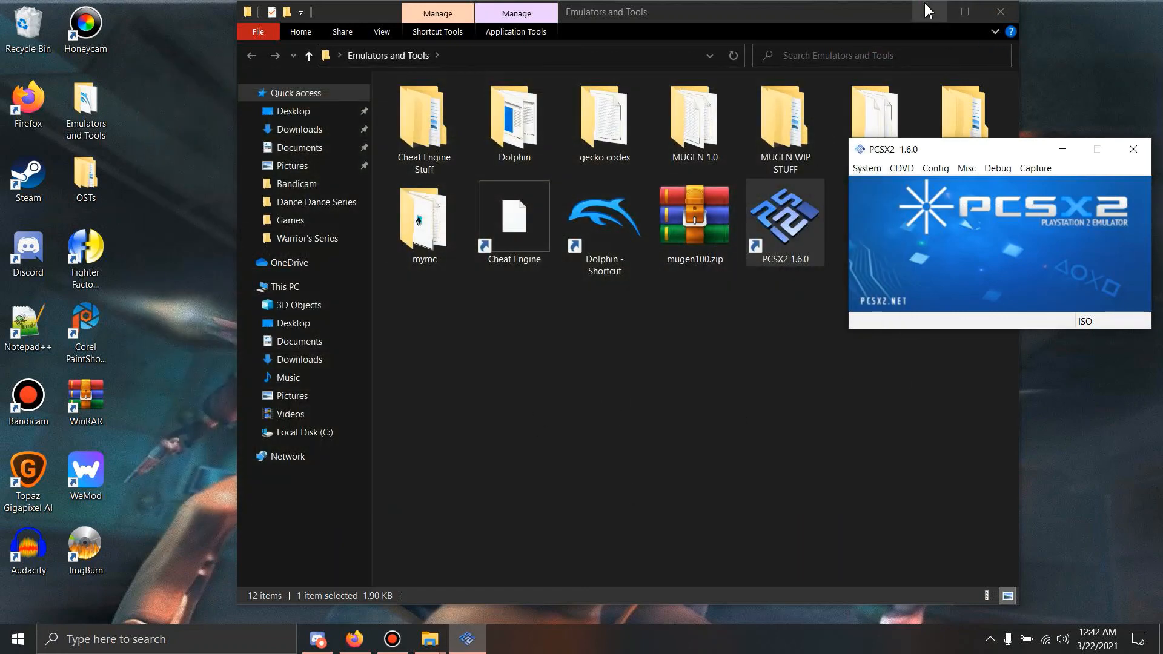
pyautogui.click(999, 11)
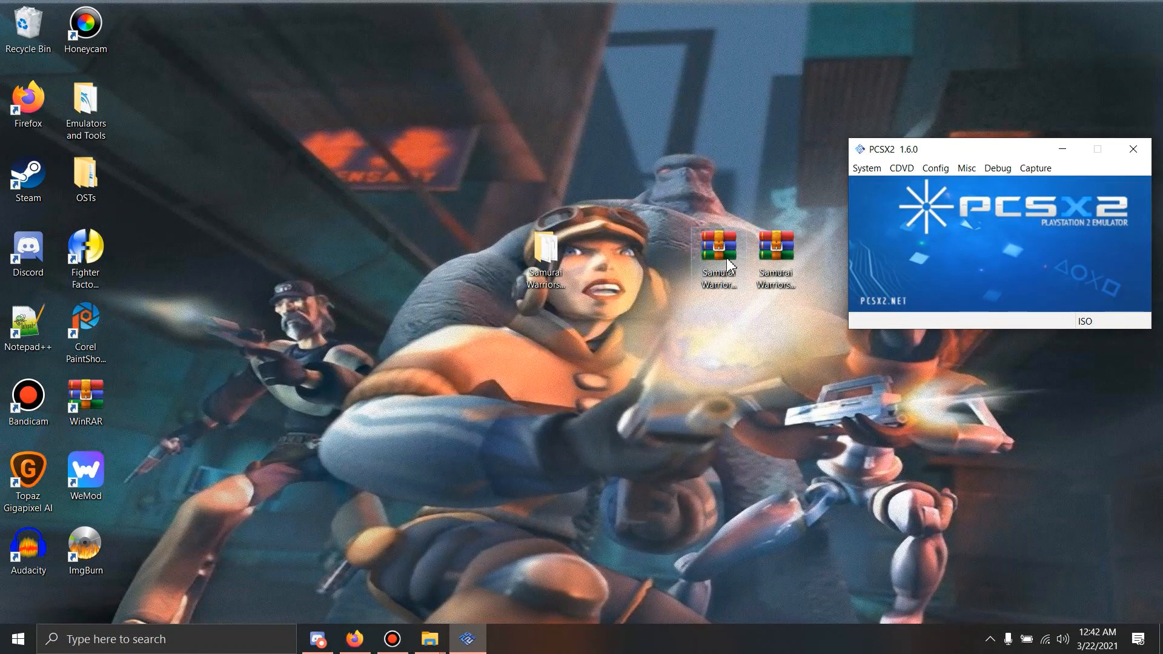
pyautogui.moveTo(355, 638)
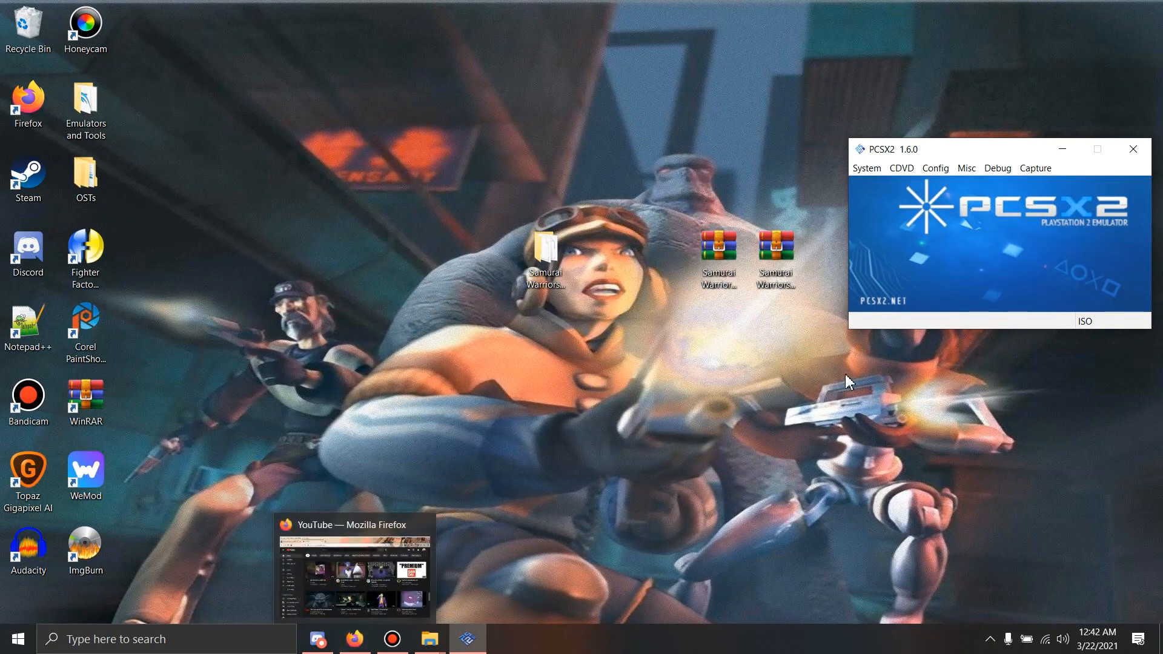